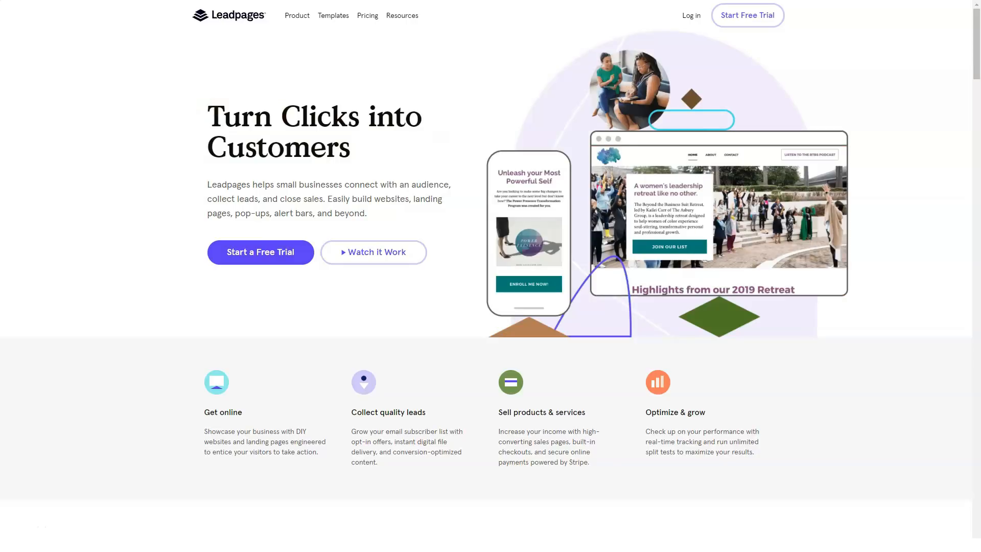
- Scroll the homepage past the hero, feature tiles and customer stories to the high-converting websites section
scroll("down", 3)
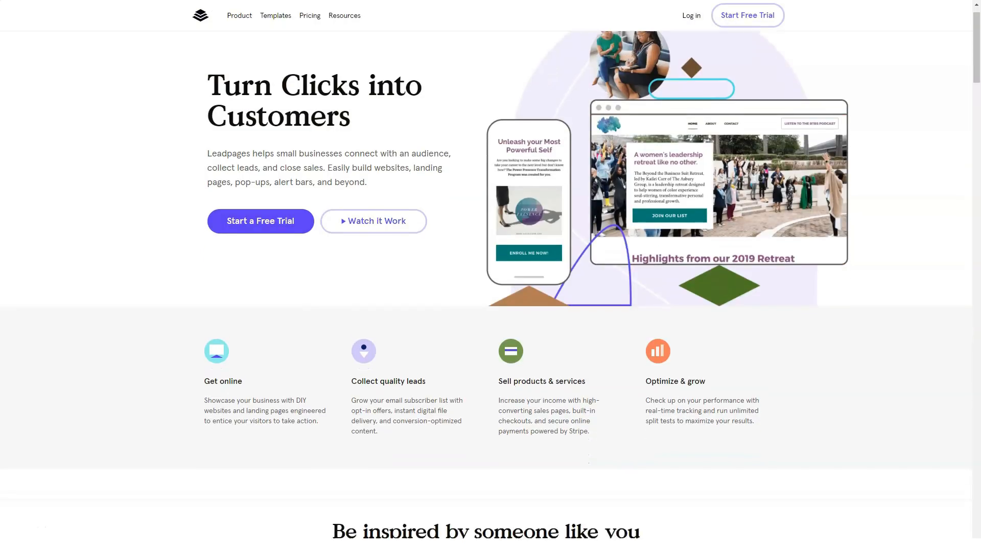
scroll("down", 3)
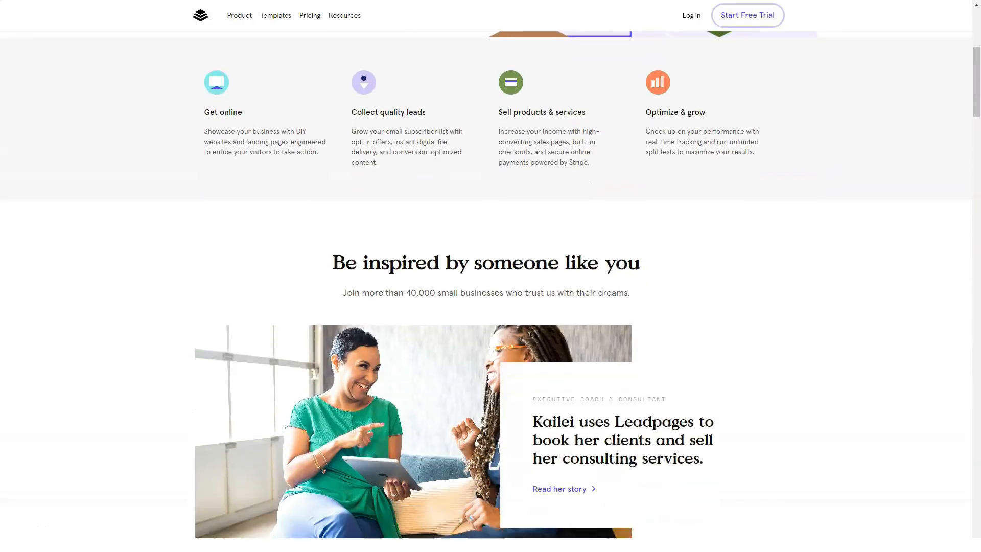
scroll("down", 3)
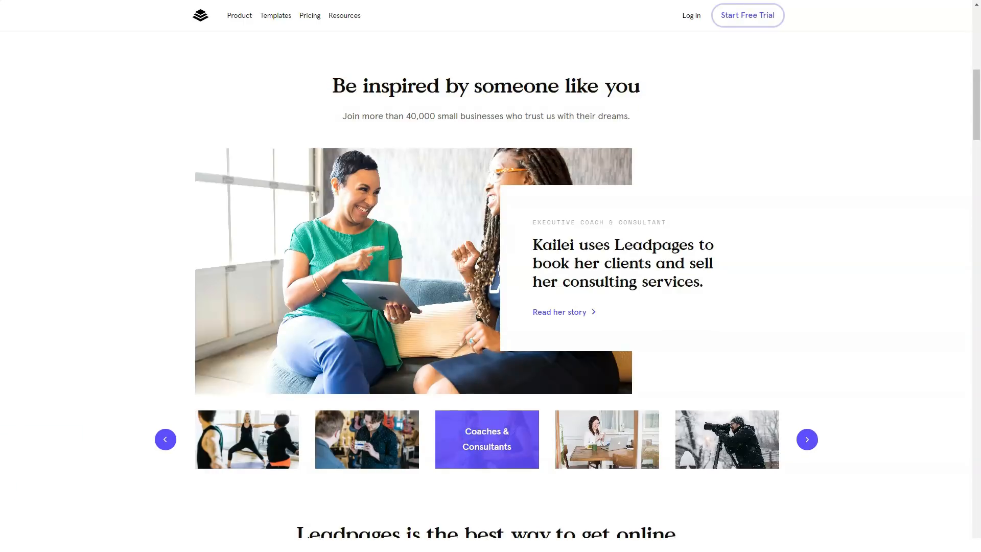
scroll("down", 3)
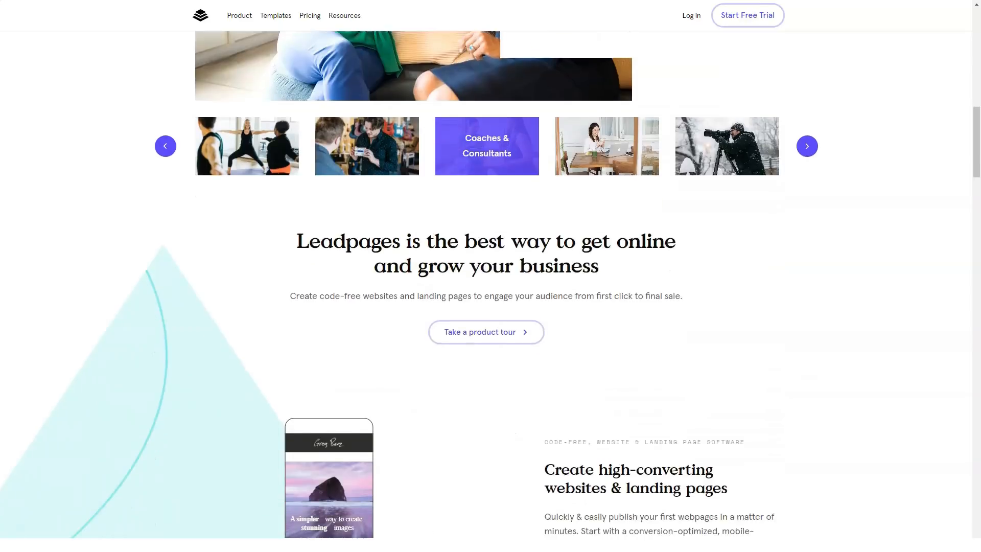
scroll("down", 3)
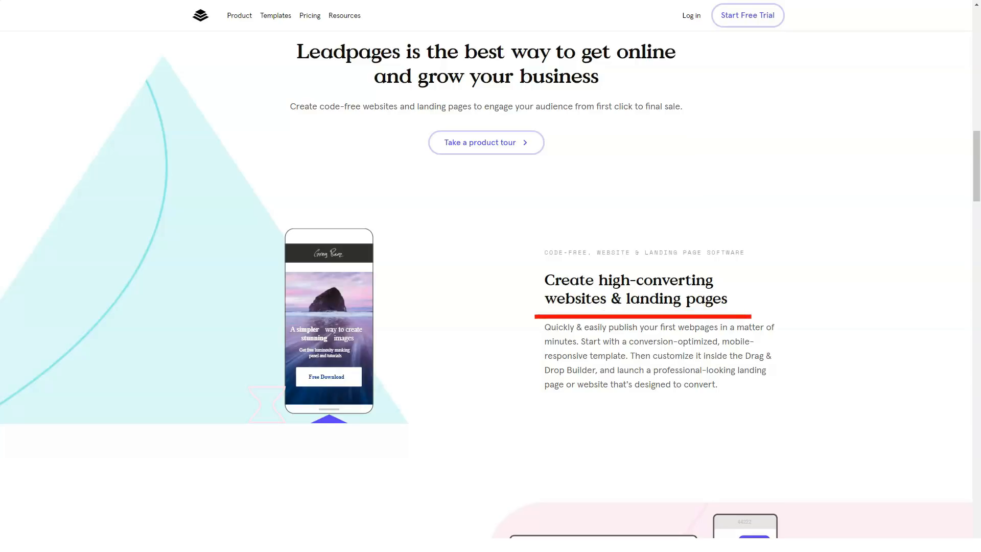
- Scroll the homepage through the conversion toolkit, analytics and templates sections
scroll("down", 3)
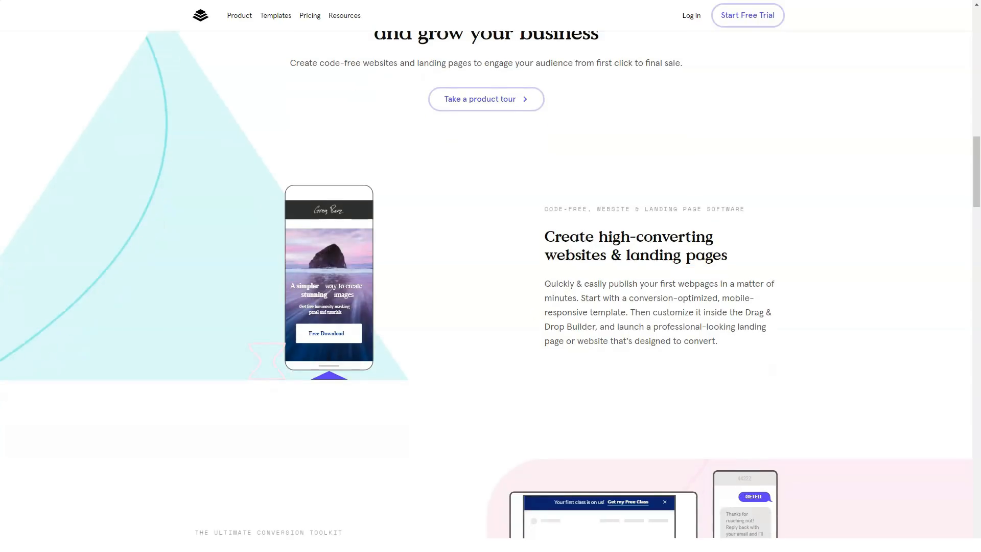
scroll("down", 3)
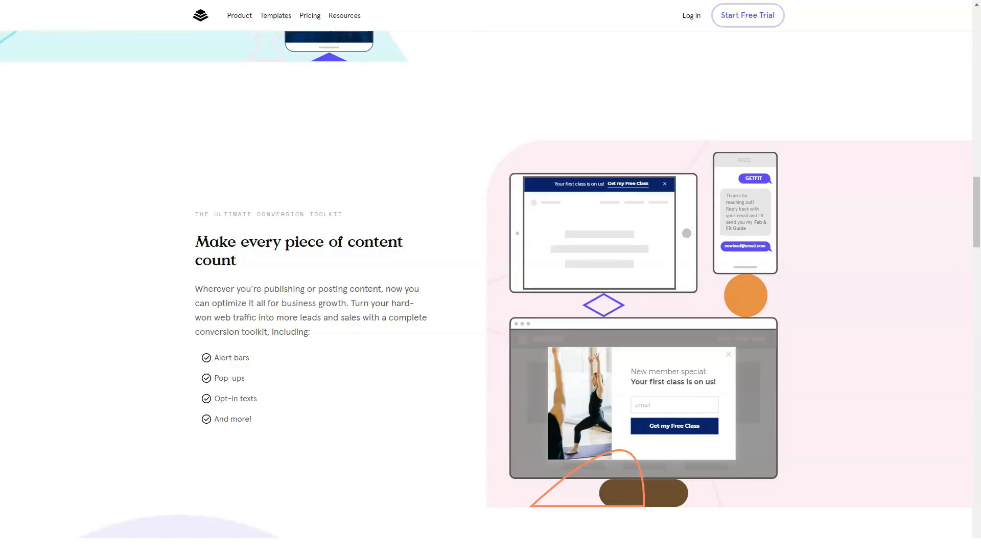
scroll("down", 3)
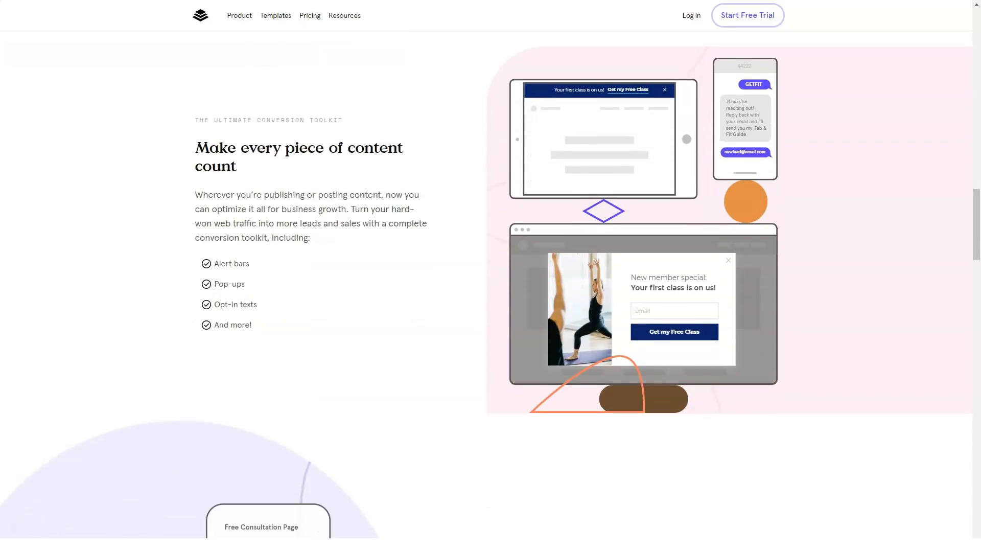
scroll("down", 3)
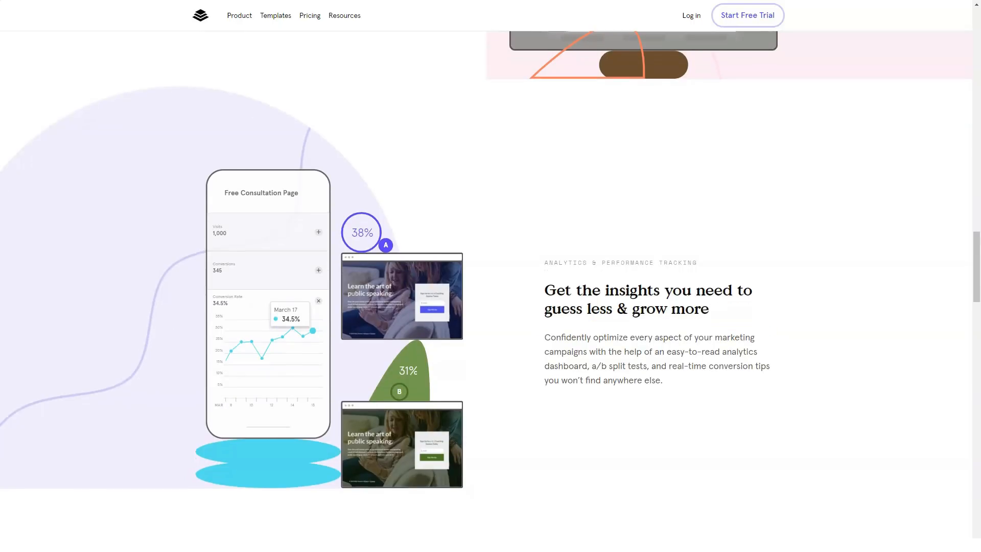
scroll("down", 3)
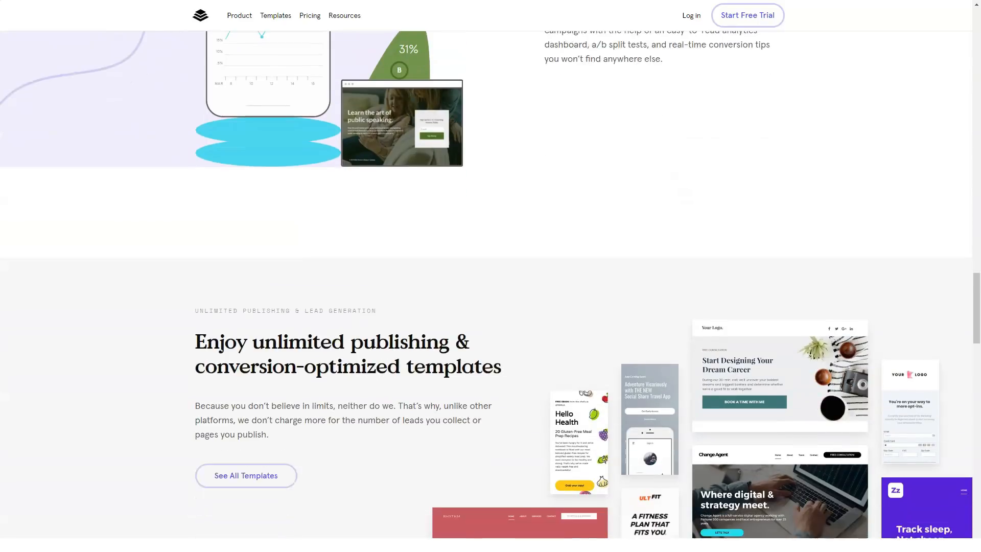
scroll("down", 3)
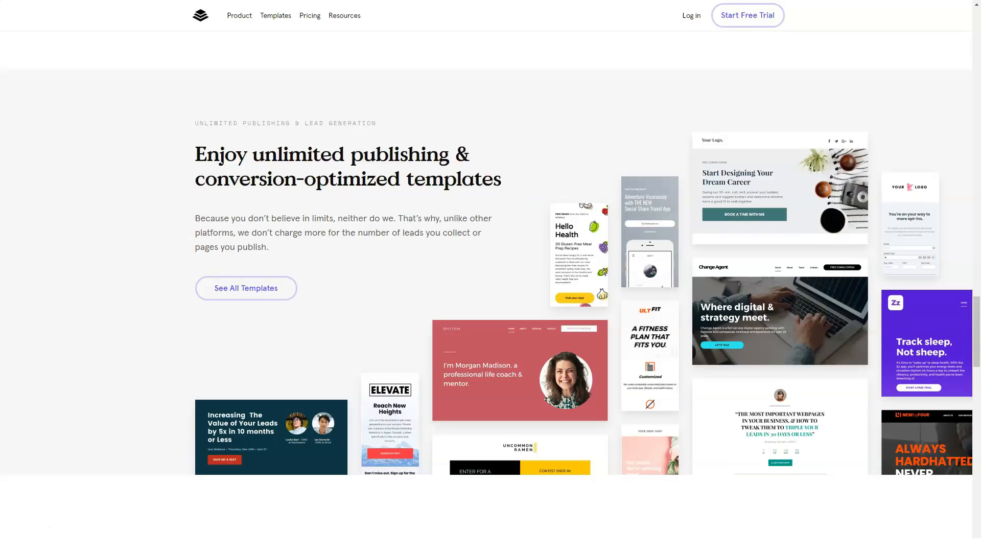
- Continue to the integrations and customer service testimonial, then reveal the Product menu's page list
scroll("down", 3)
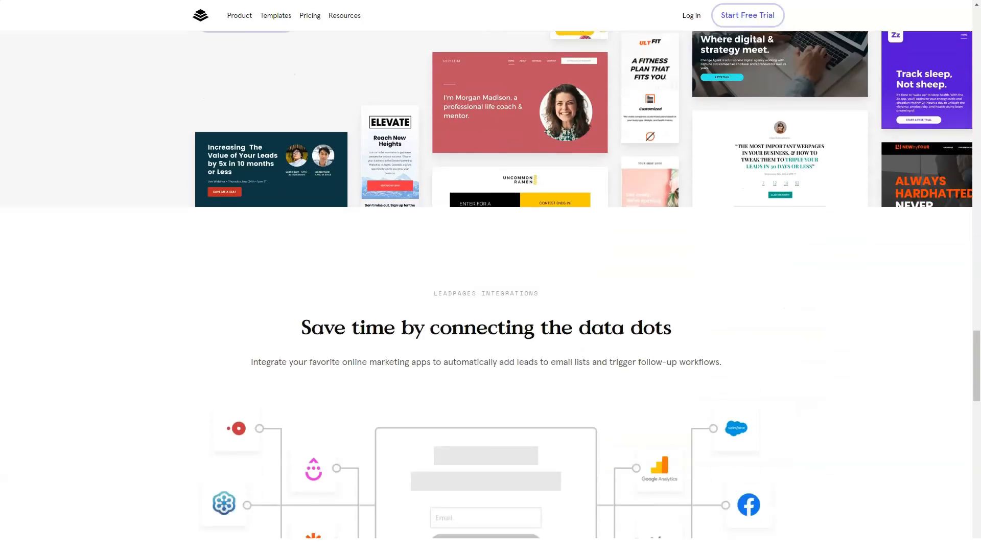
scroll("down", 3)
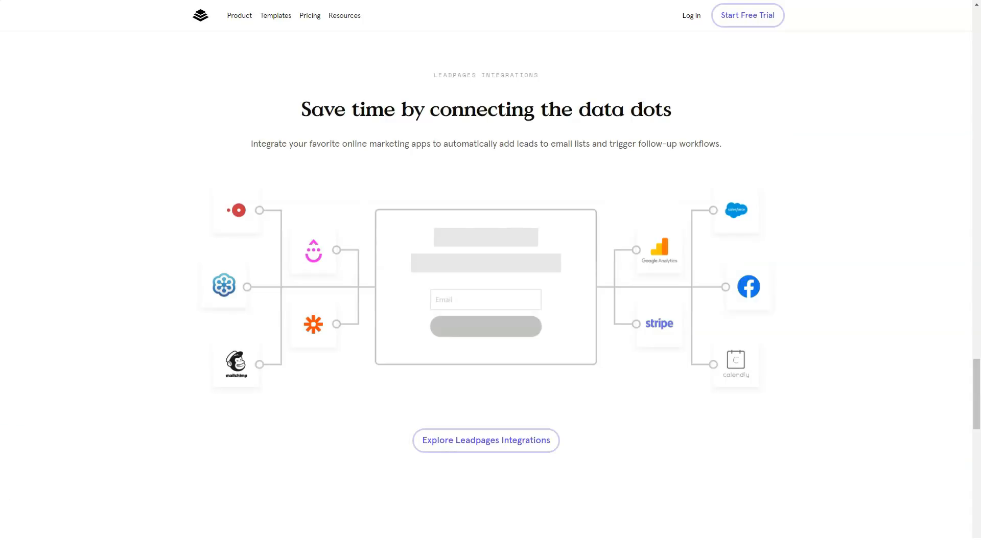
scroll("down", 3)
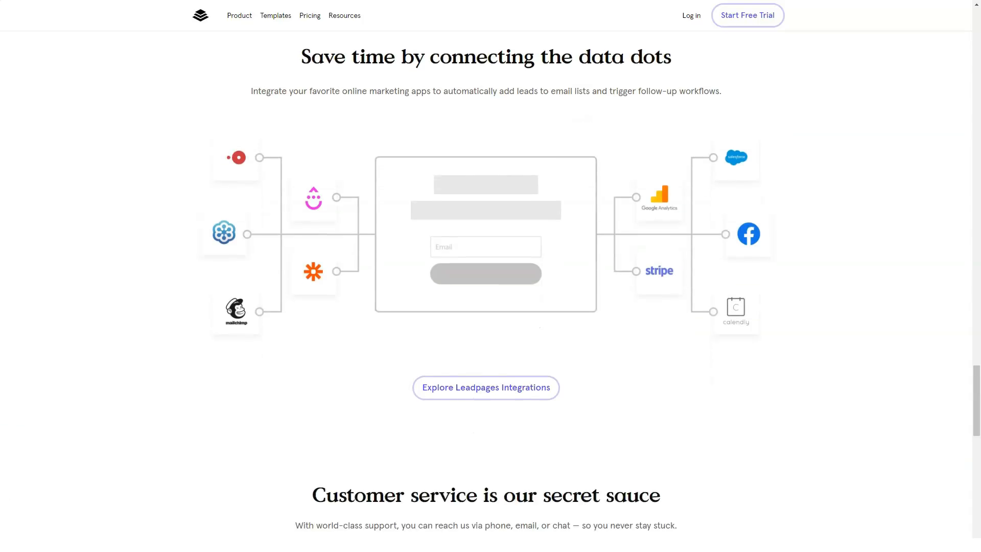
scroll("down", 3)
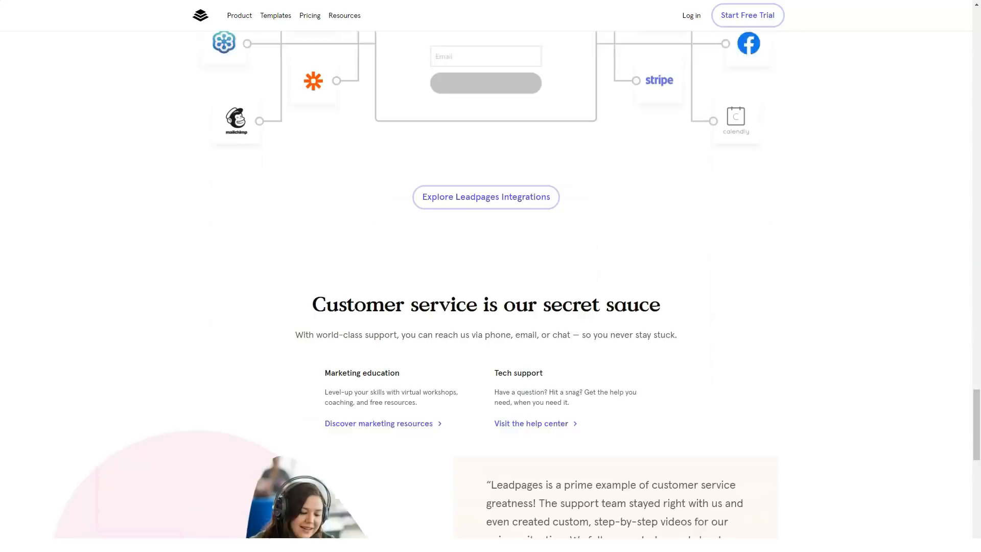
scroll("down", 3)
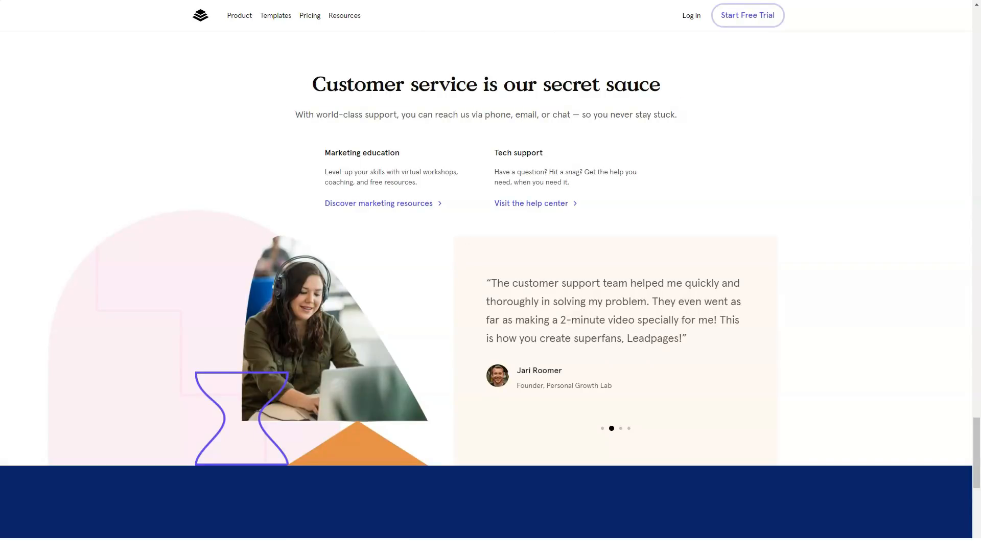
left_click(239, 15)
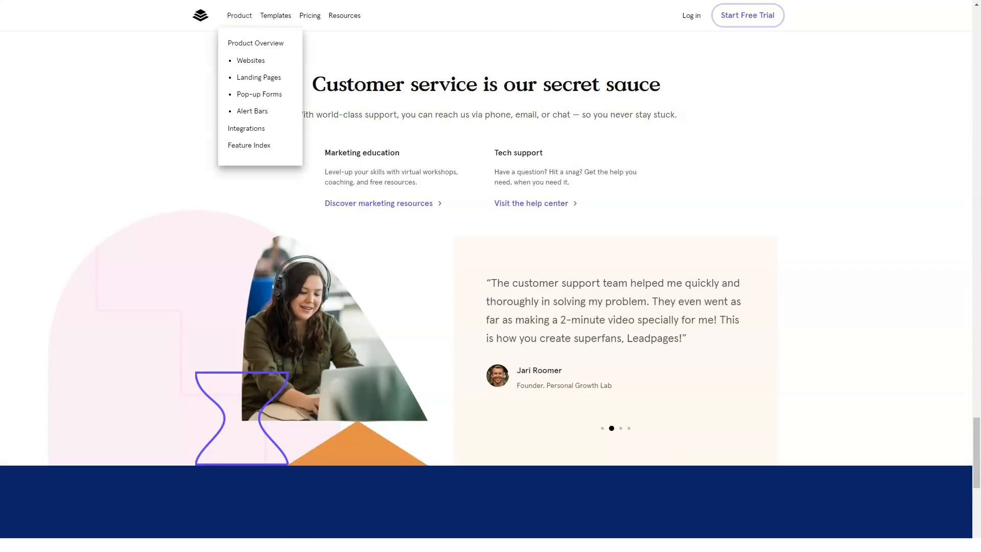
mouse_move(255, 43)
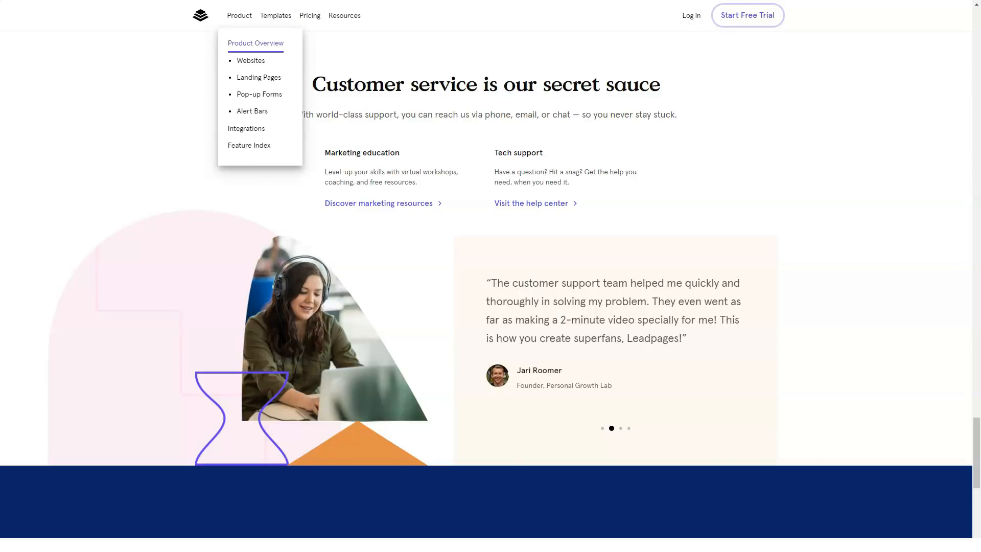
- Go to the Product Overview page from the Product dropdown
left_click(255, 42)
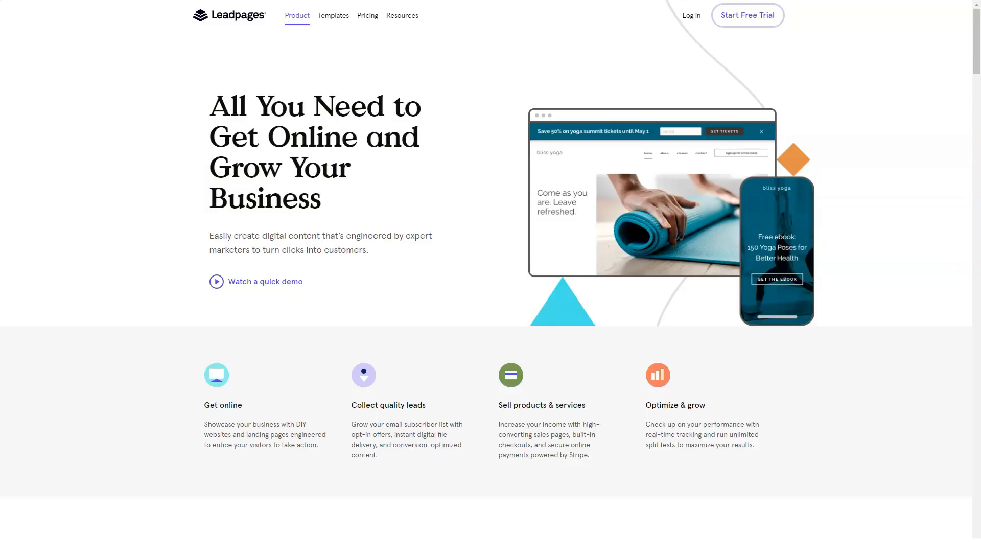
- Scroll to the 'Showcase your business' section and expand the Pop-Ups, then Alert Bars descriptions
scroll("down", 3)
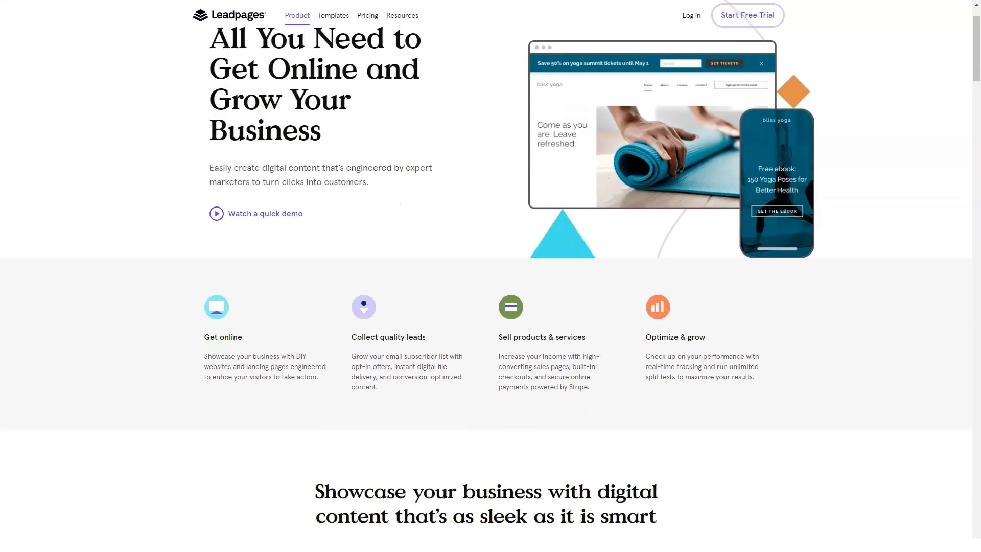
scroll("down", 3)
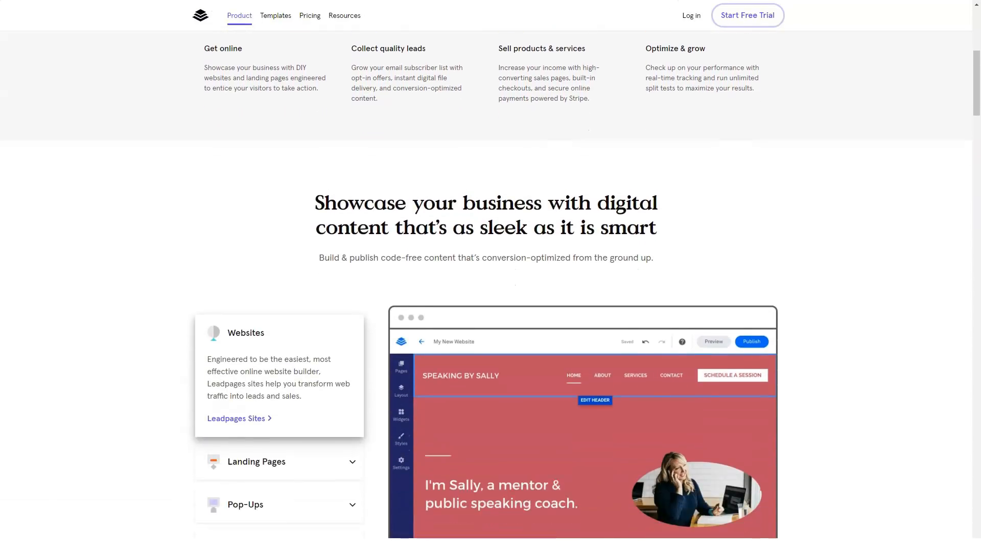
scroll("down", 3)
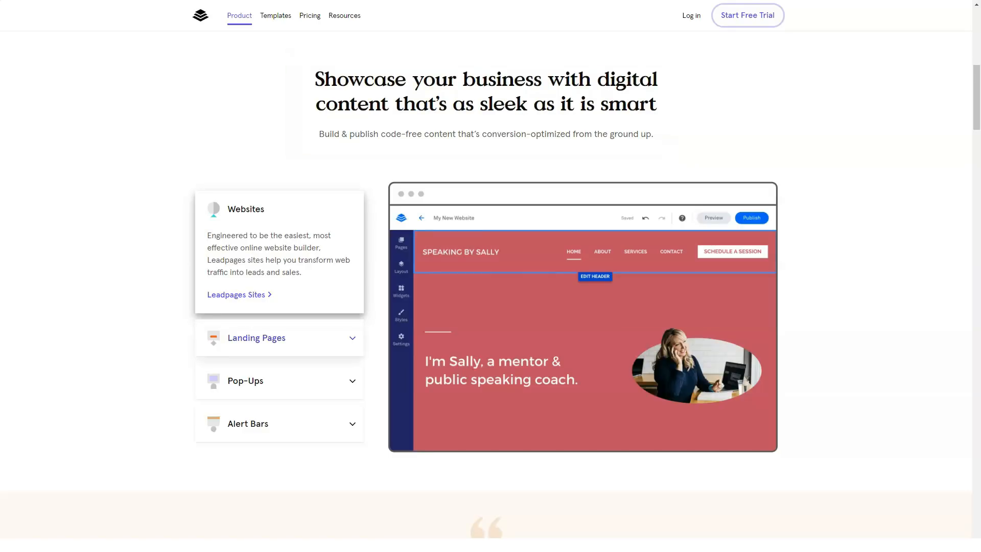
left_click(256, 339)
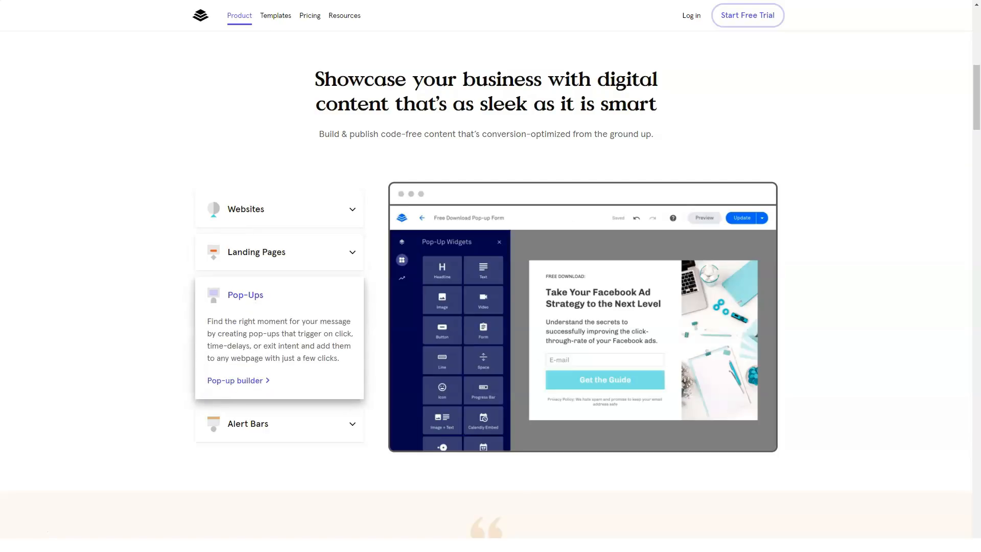
left_click(279, 423)
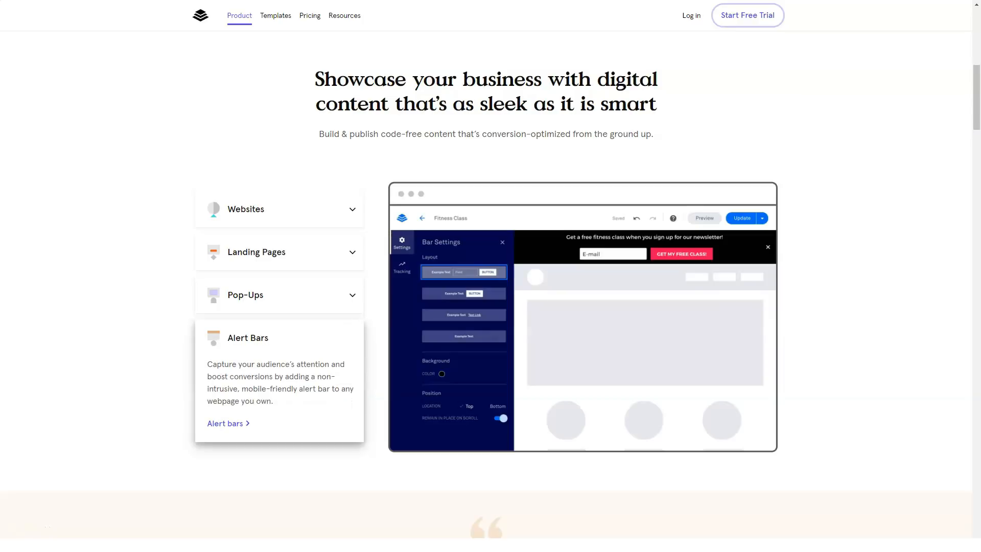
- Scroll the Product Overview page through the testimonials and feature sections
scroll("down", 3)
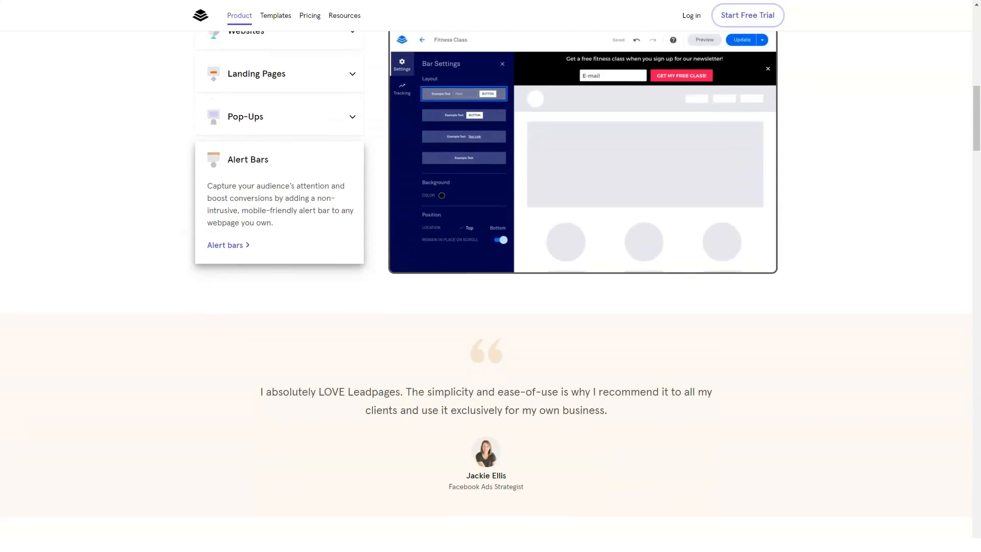
scroll("down", 3)
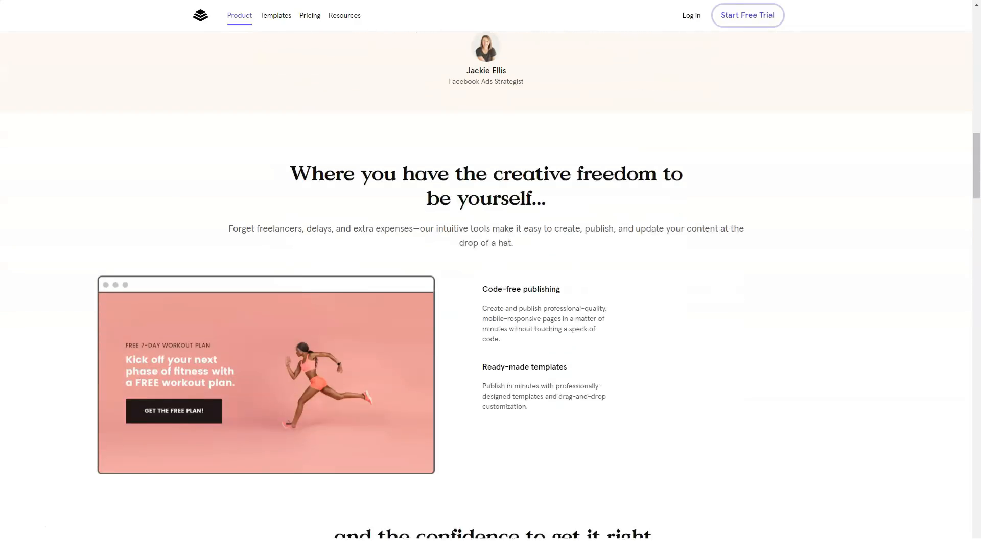
scroll("down", 3)
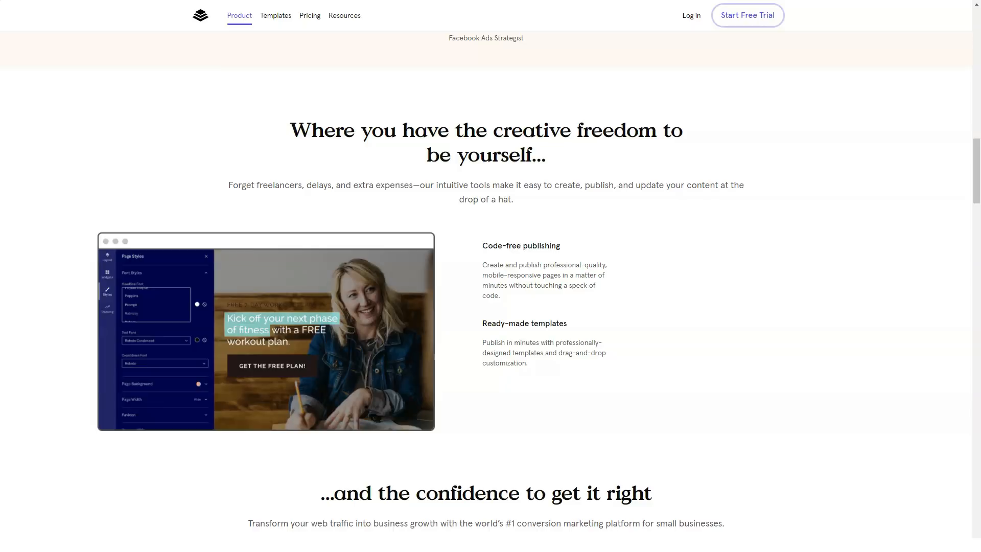
scroll("down", 3)
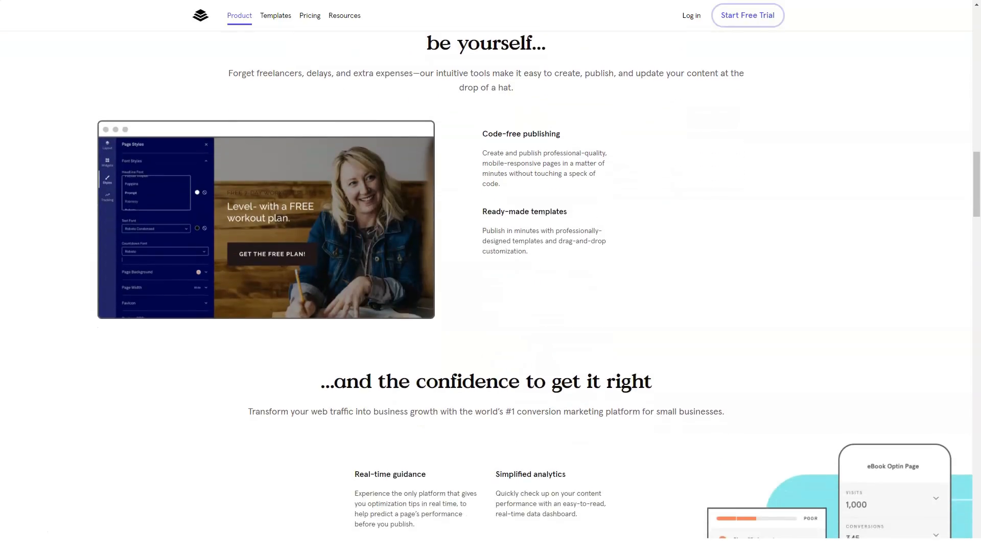
scroll("down", 3)
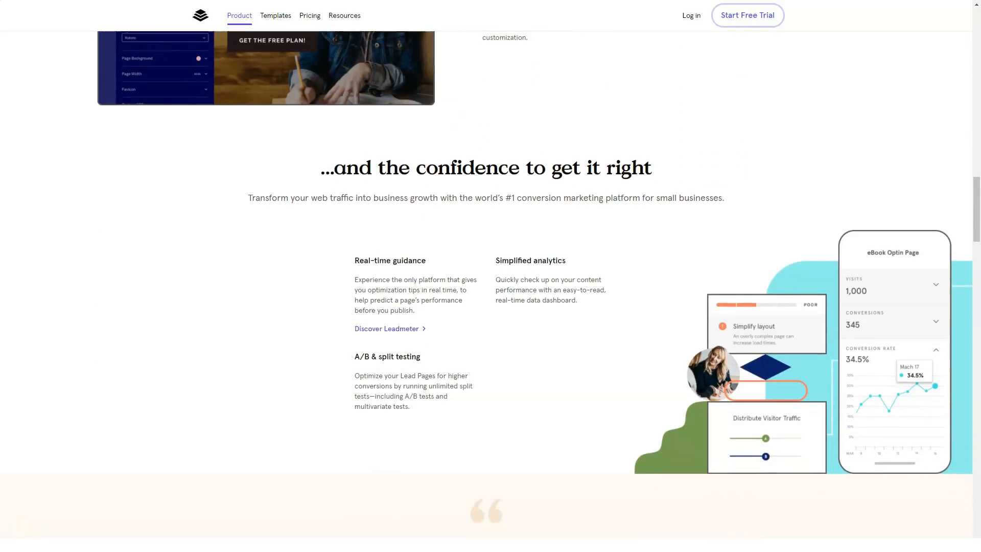
scroll("down", 3)
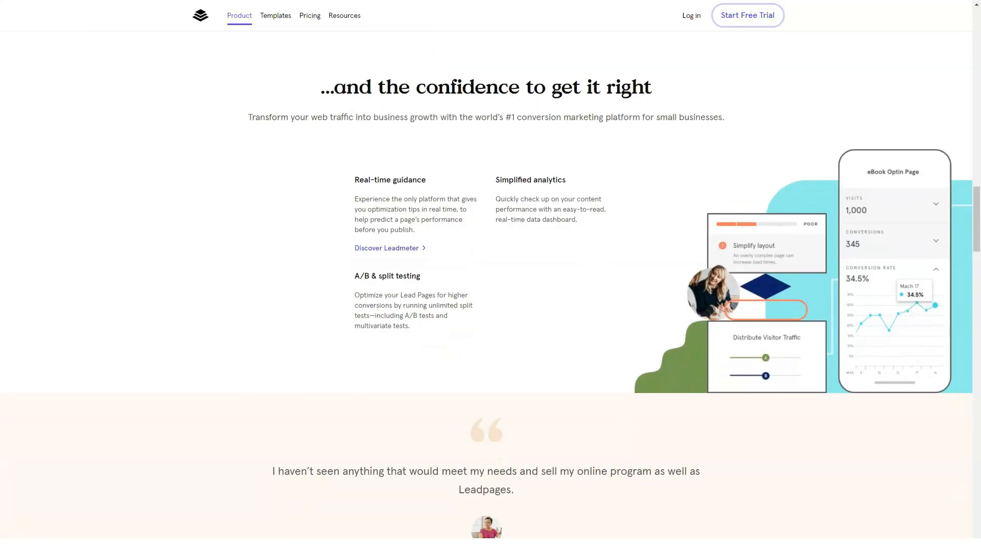
scroll("down", 3)
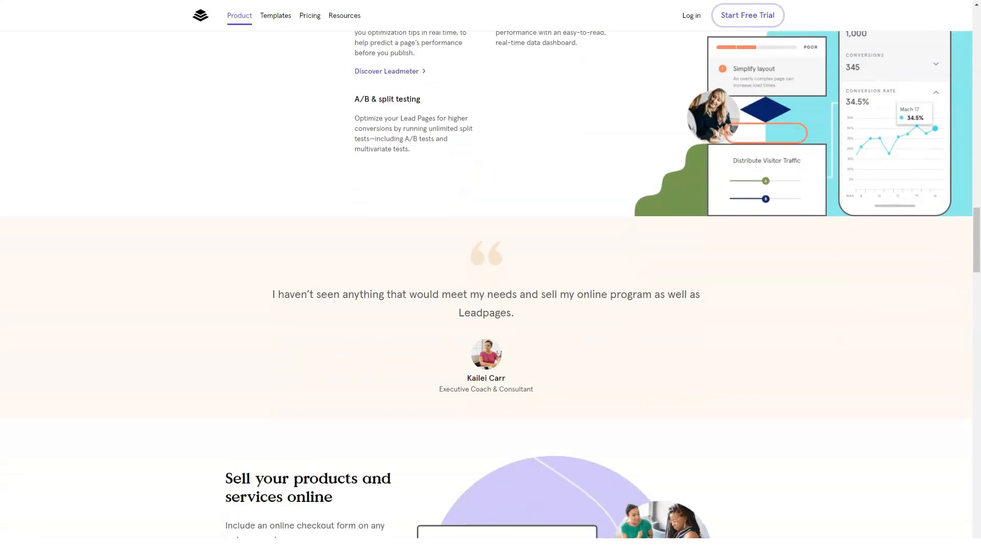
scroll("down", 3)
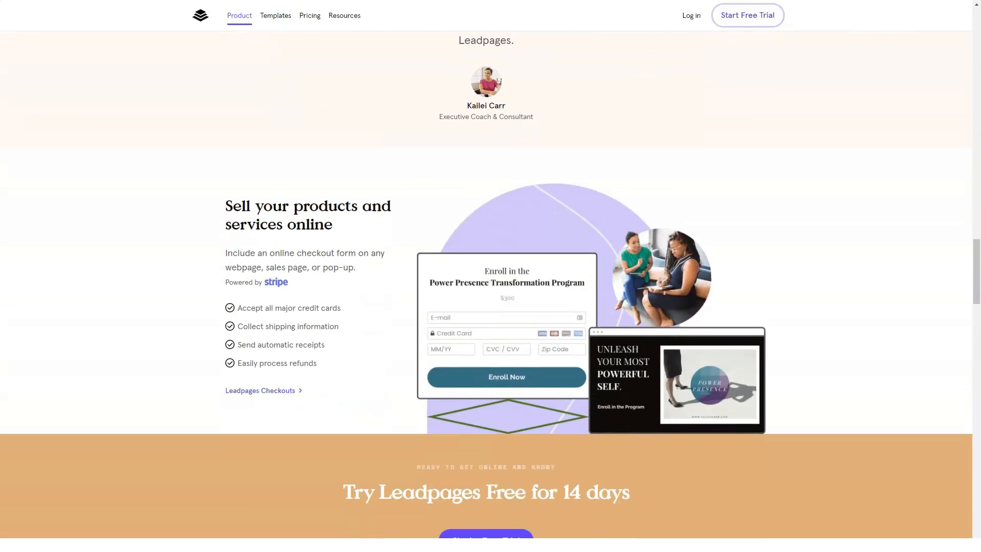
scroll("down", 3)
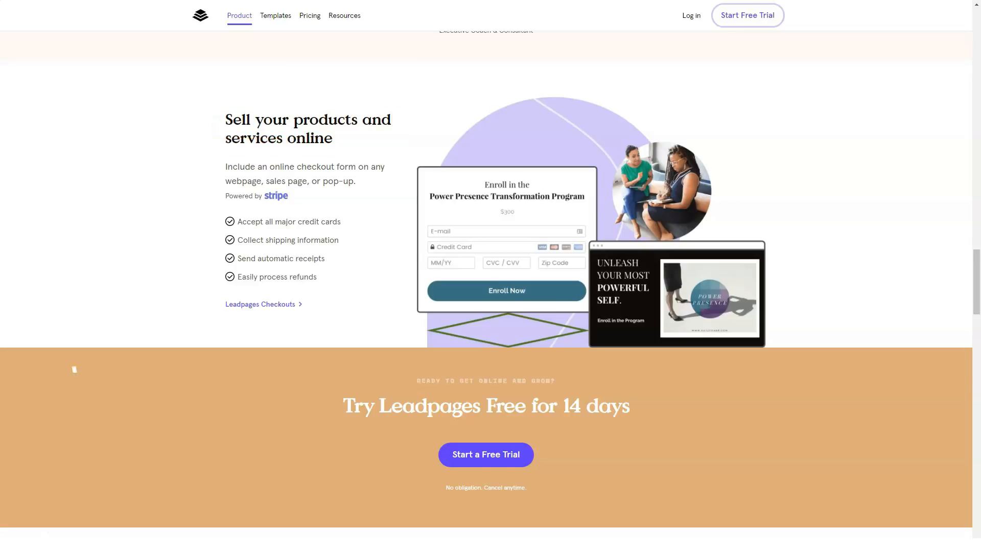
- Continue past integrations and support to the Ready to grow banner, then reveal the Product menu's page list
scroll("down", 3)
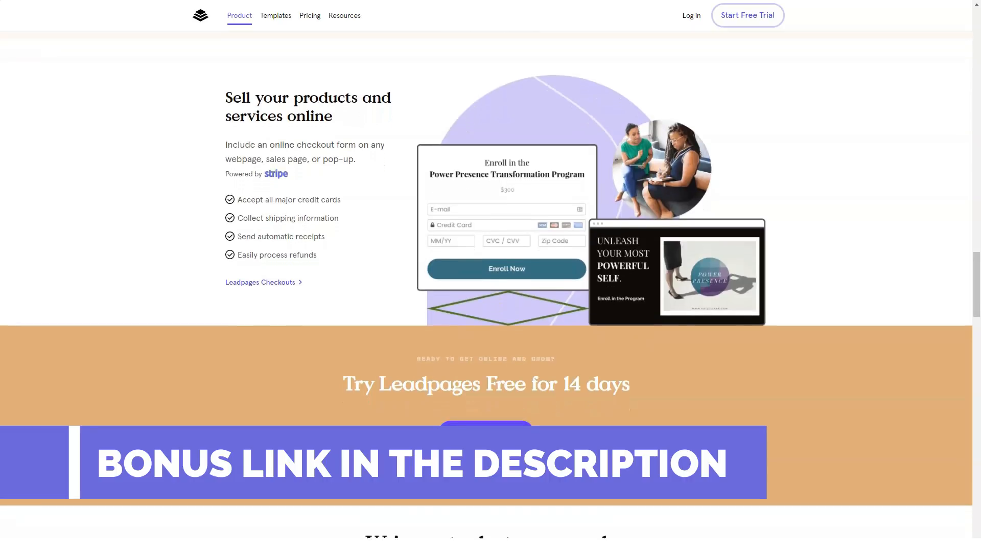
scroll("down", 3)
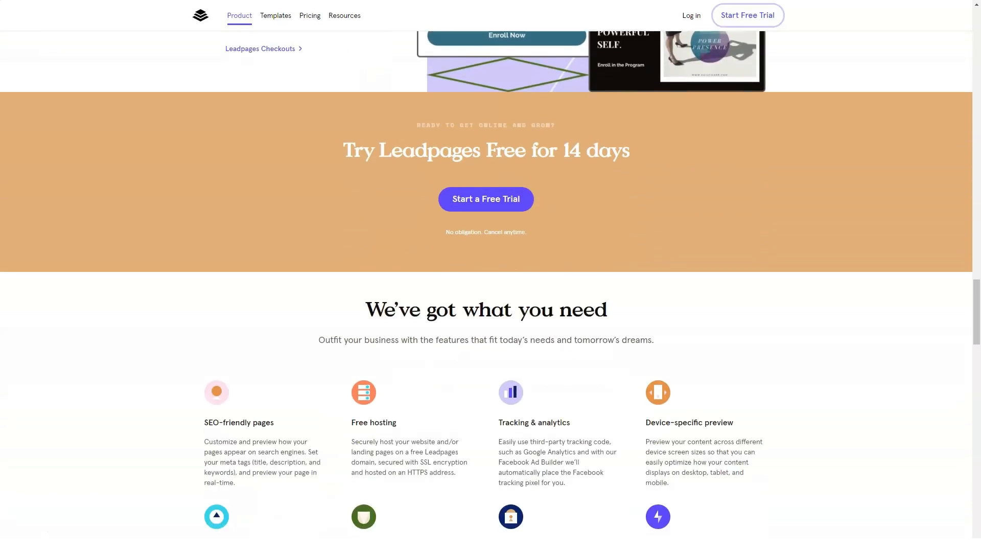
scroll("down", 3)
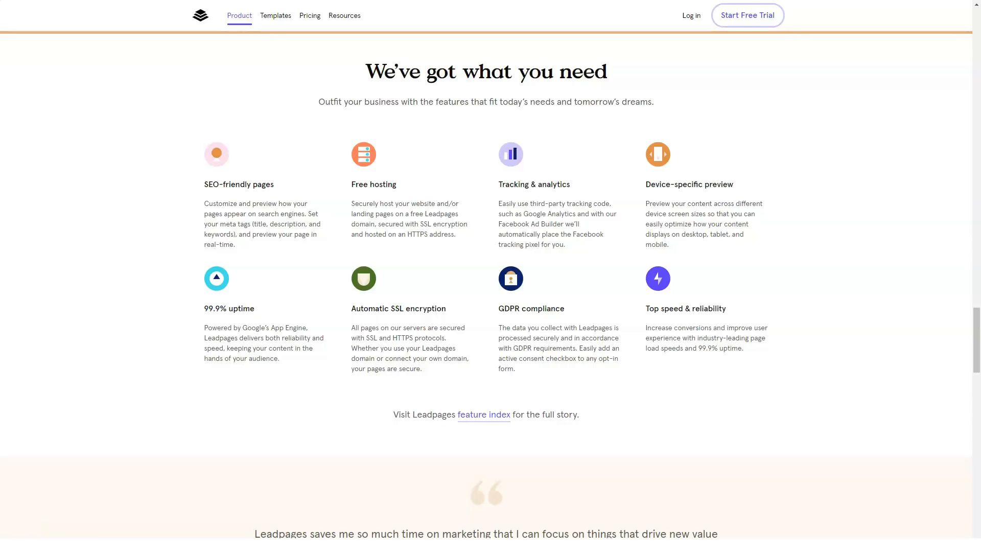
scroll("down", 3)
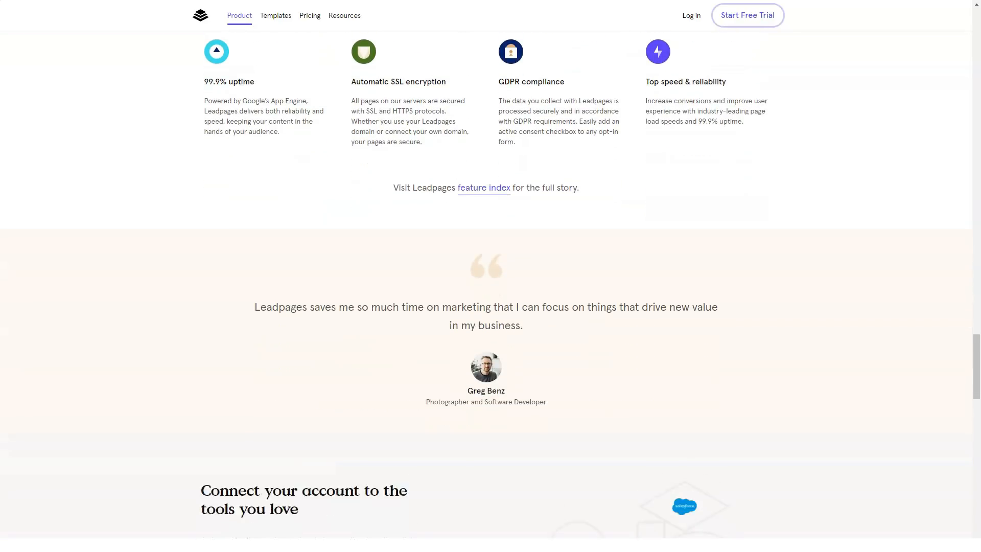
scroll("down", 3)
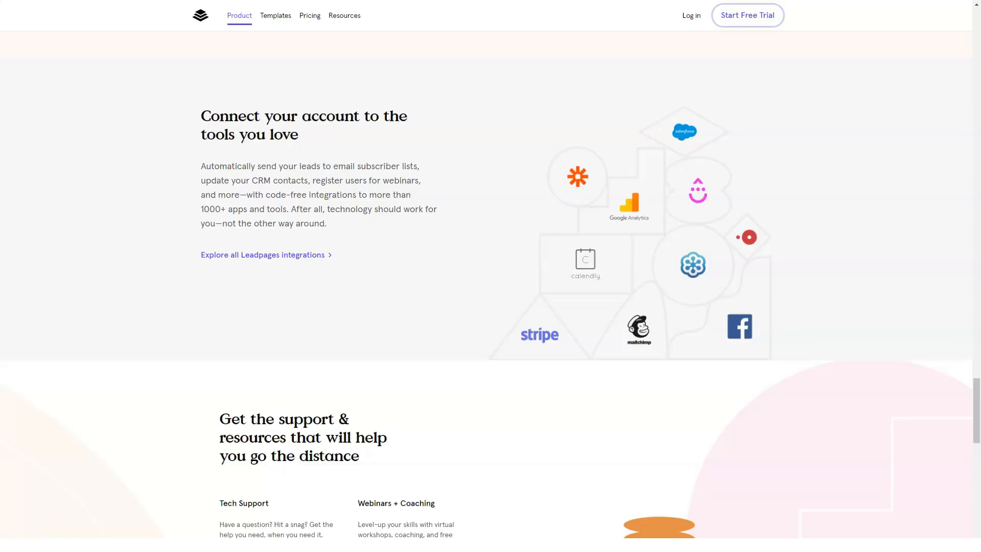
scroll("down", 3)
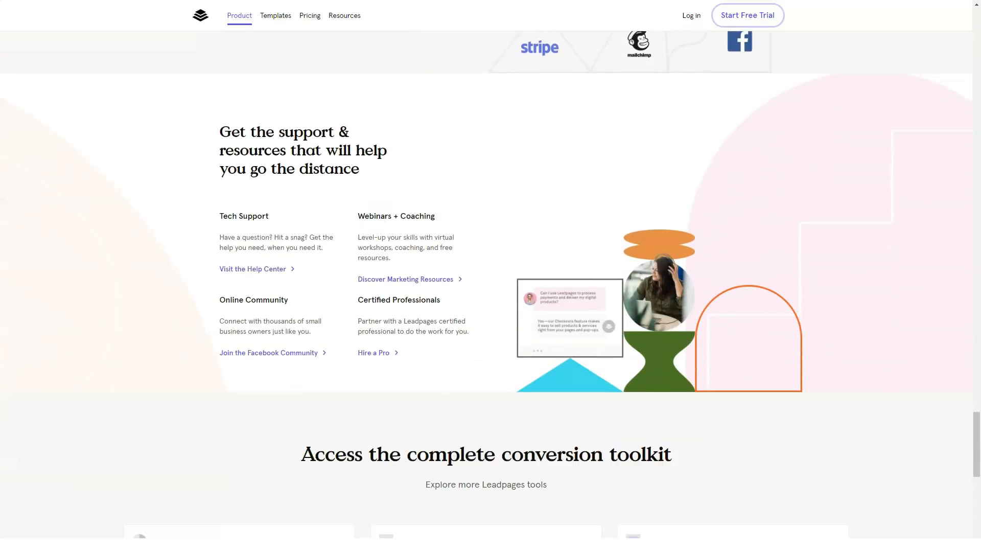
scroll("down", 3)
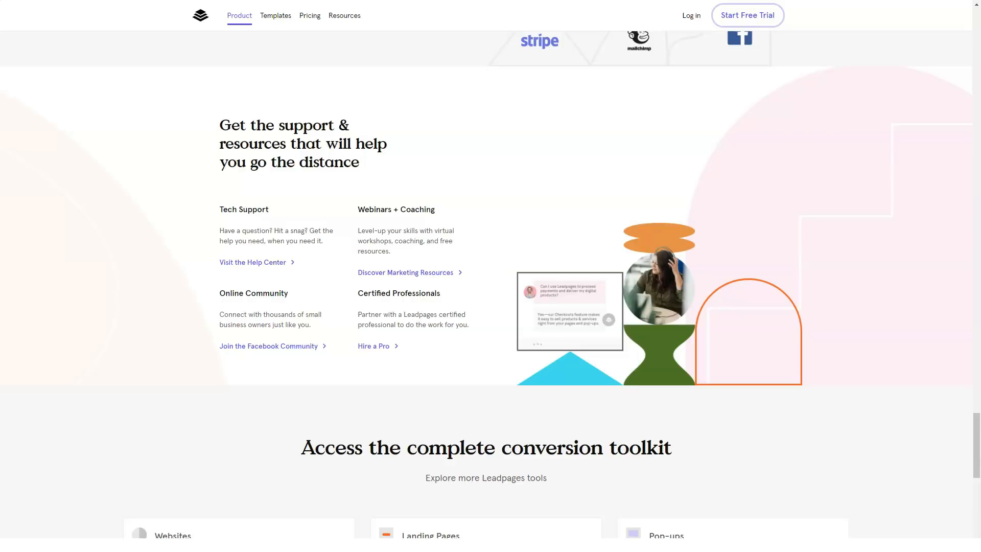
left_click(300, 144)
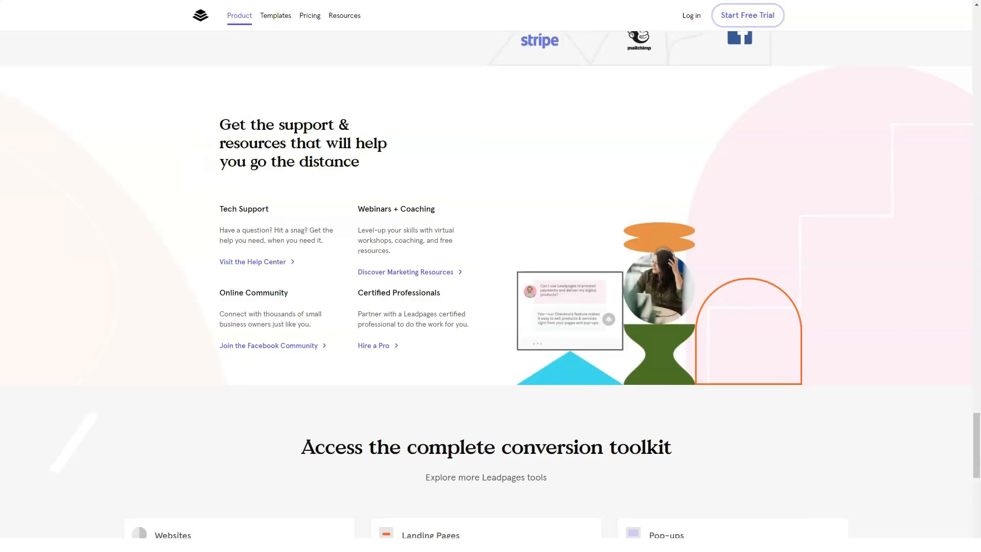
scroll("down", 3)
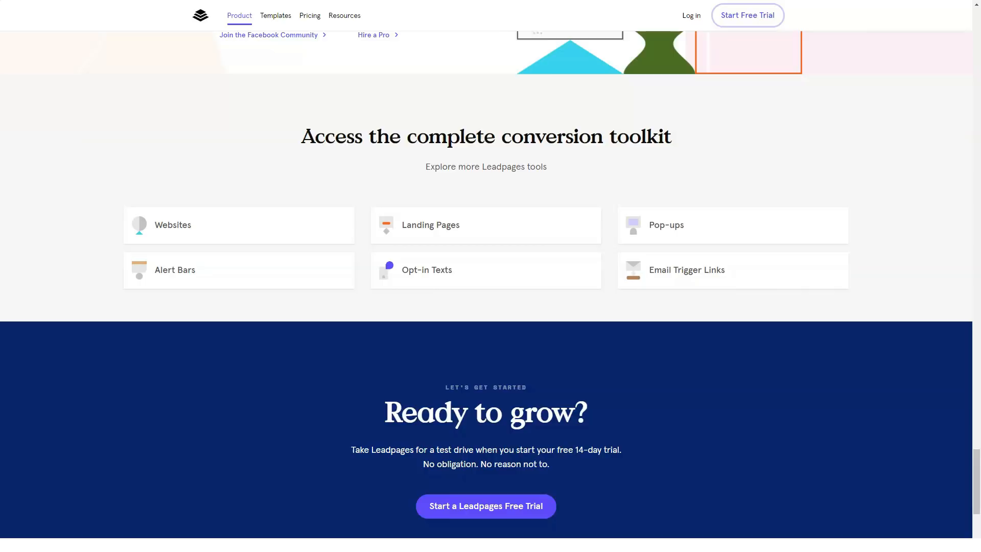
left_click(239, 15)
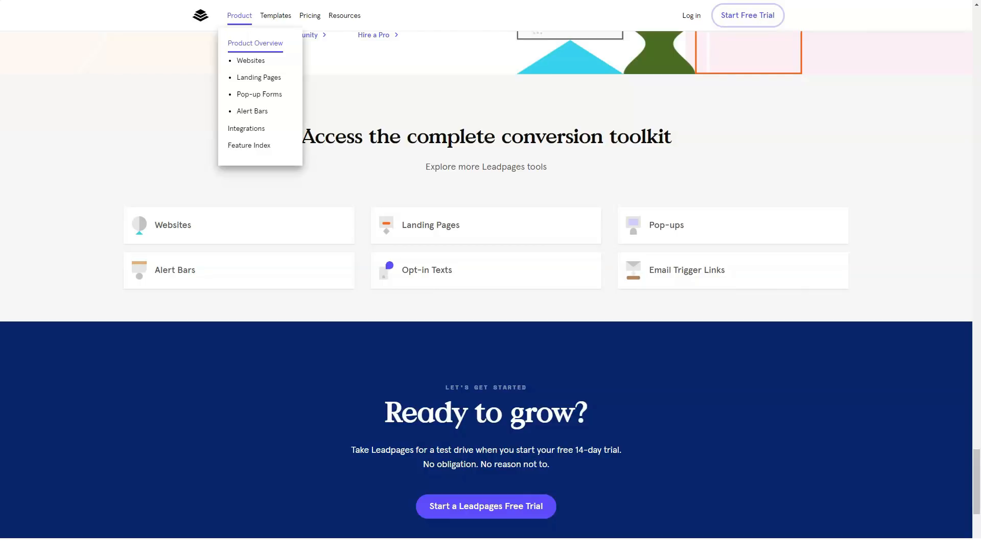
mouse_move(250, 60)
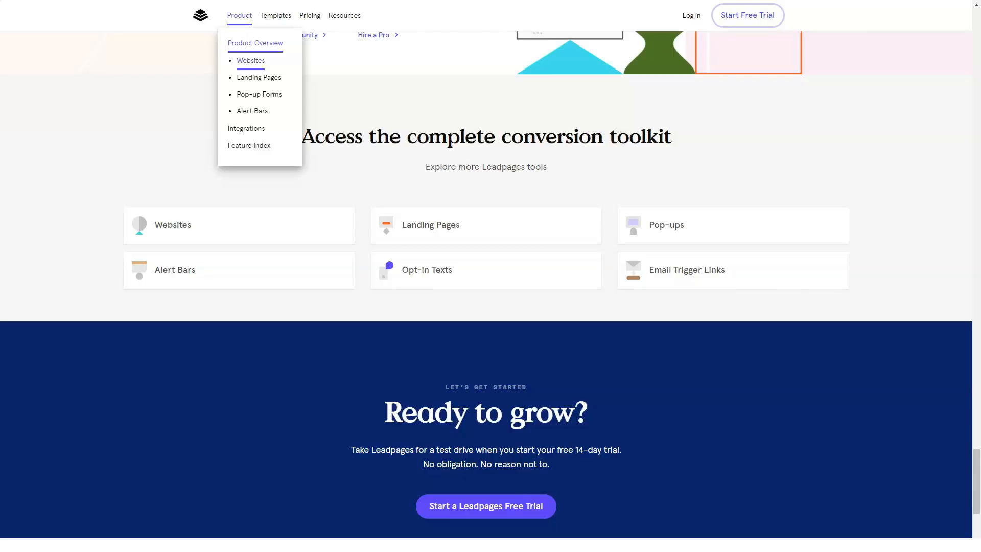
- Go to the Websites (Site Builder) page from the Product dropdown
left_click(251, 61)
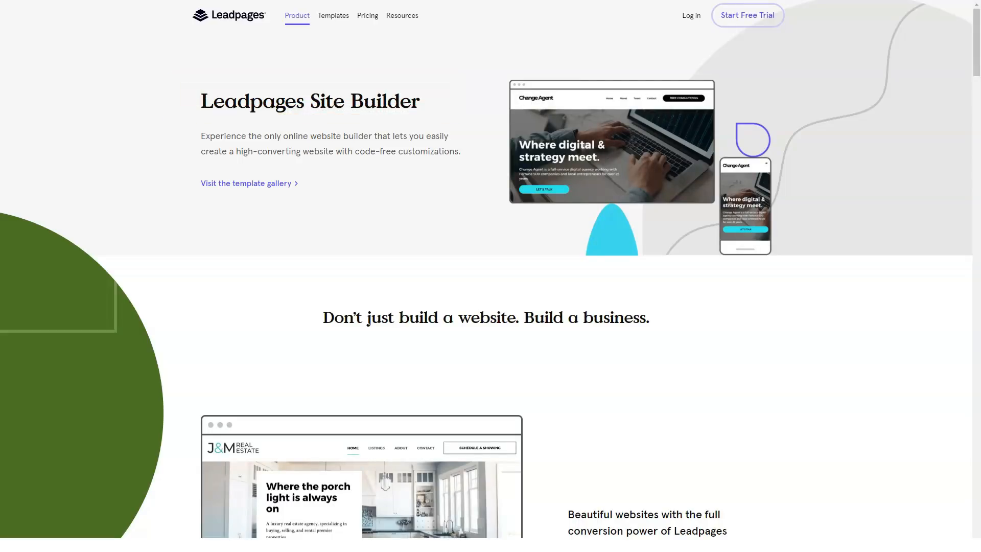
- Scroll the Site Builder page past two testimonials and high-converting website features to the conversion-first builder section
scroll("down", 3)
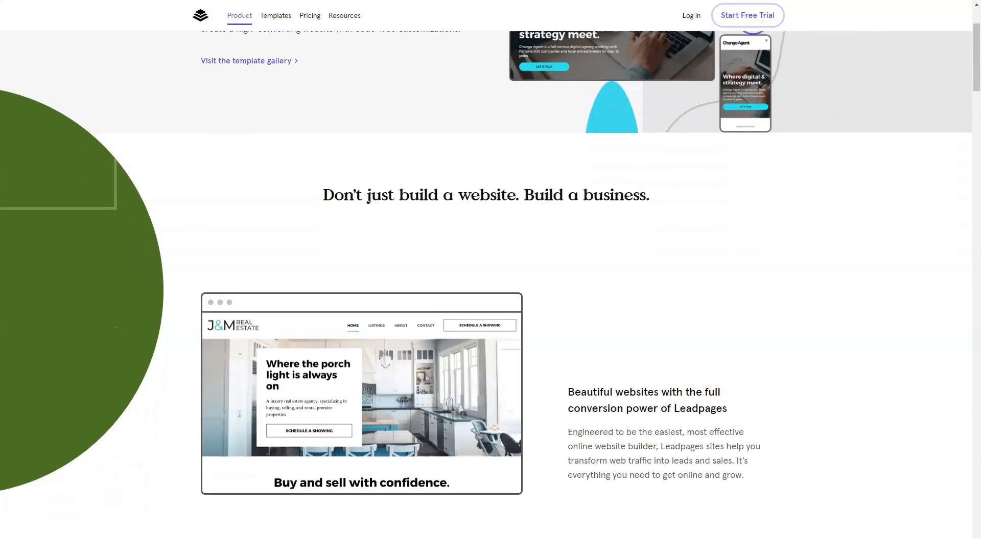
scroll("down", 3)
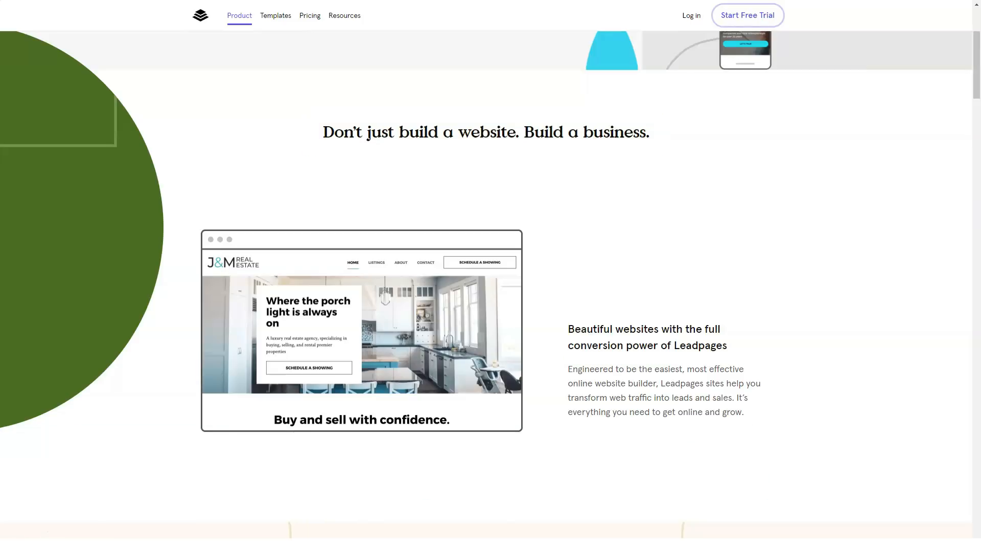
scroll("down", 3)
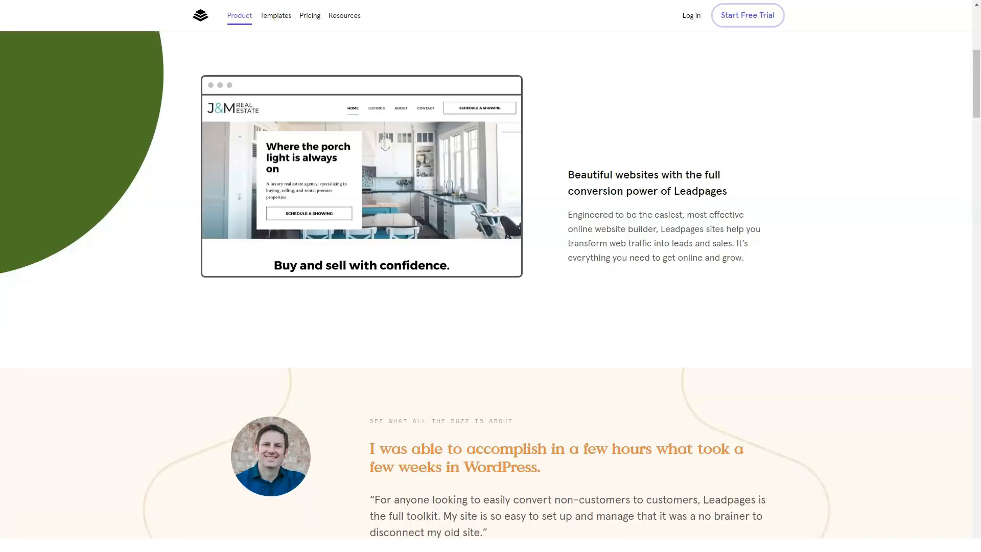
scroll("down", 3)
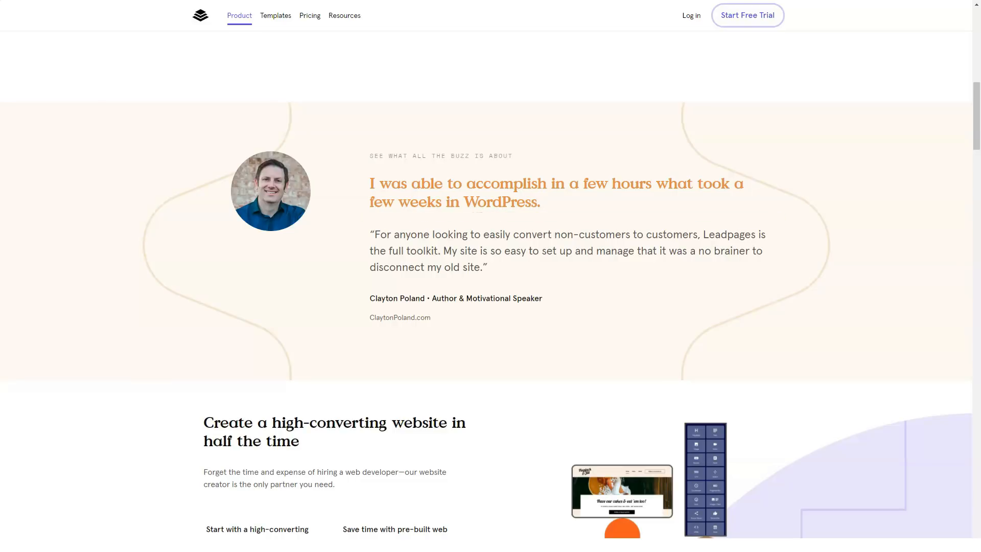
scroll("down", 3)
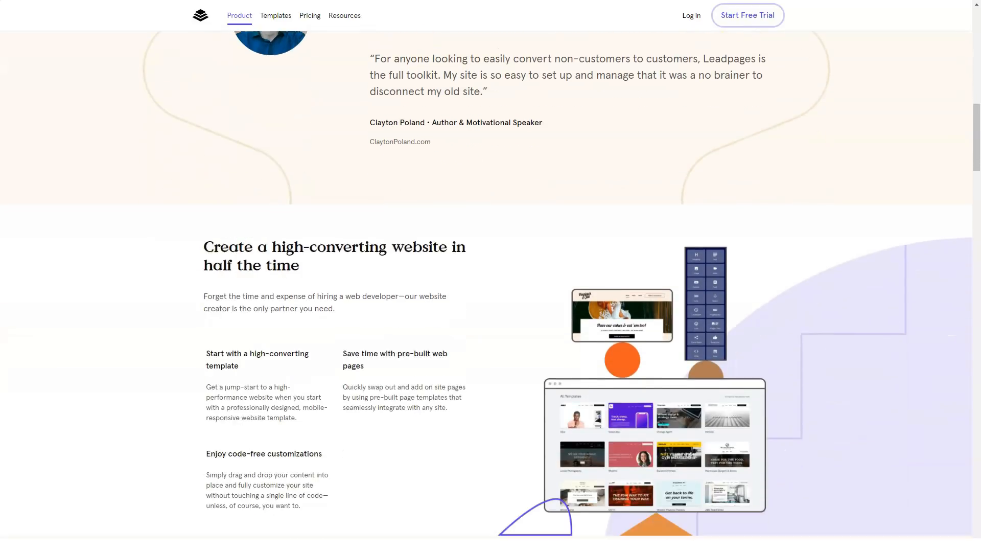
scroll("down", 3)
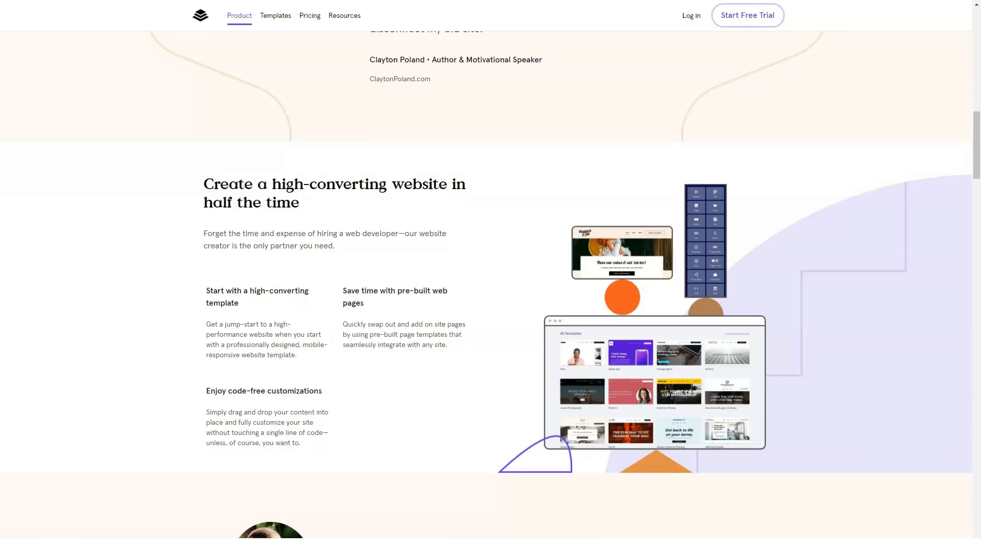
scroll("down", 3)
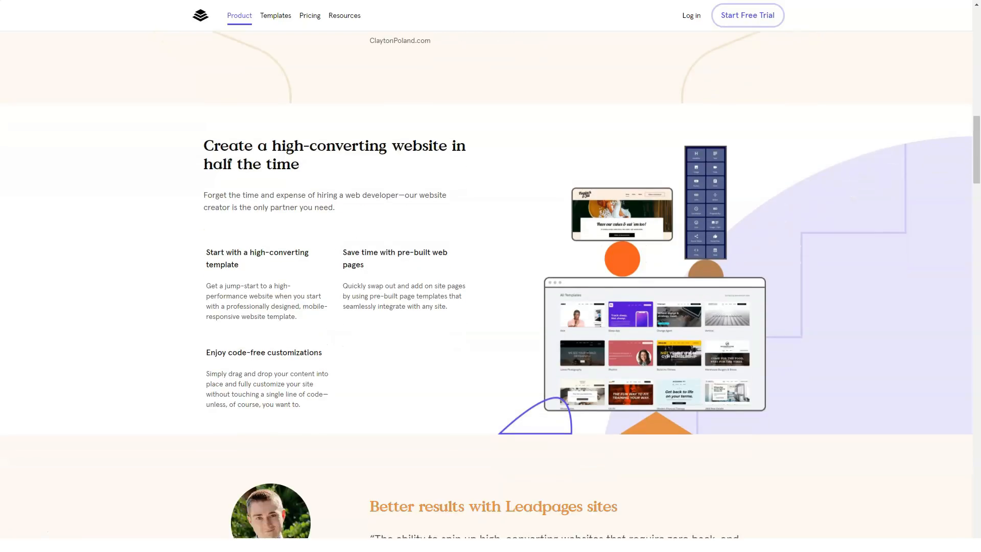
scroll("down", 3)
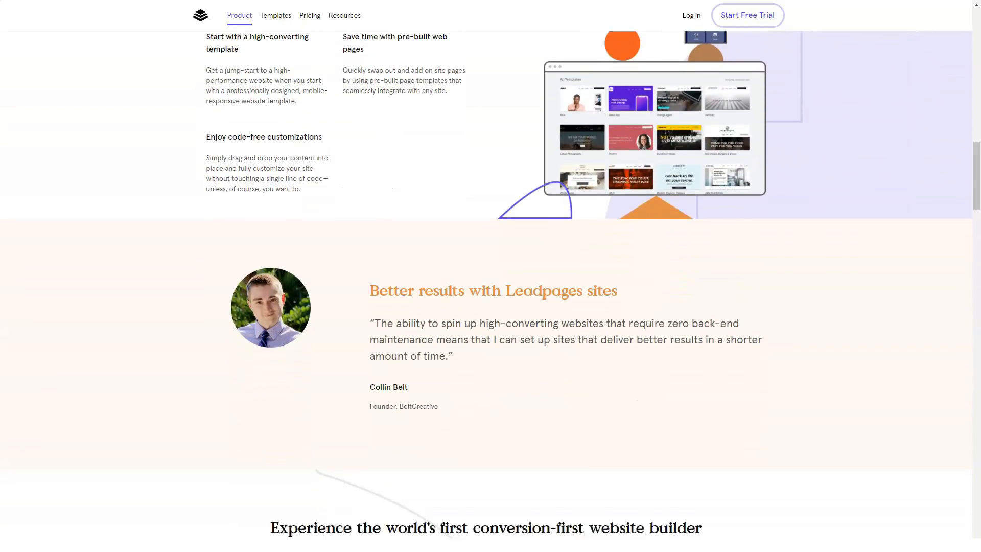
scroll("down", 3)
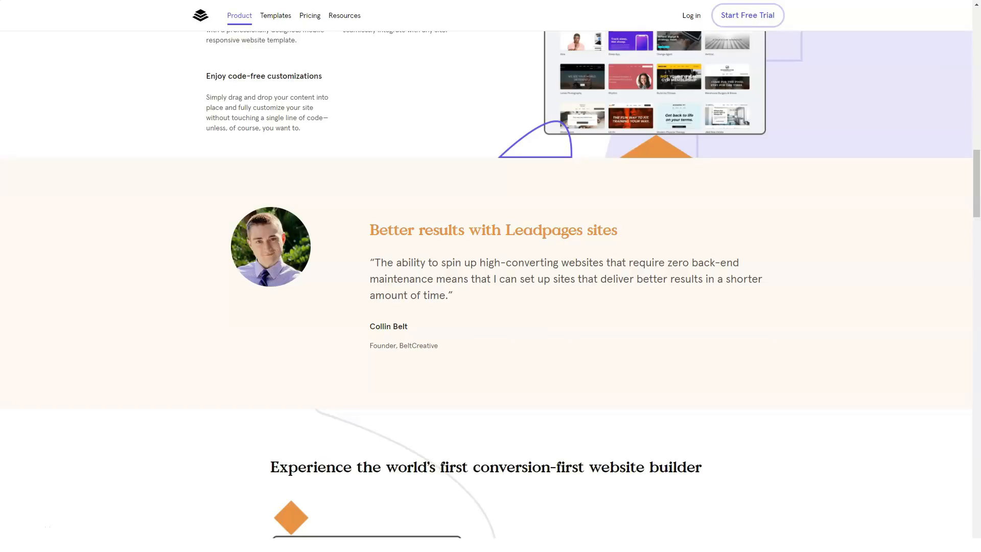
scroll("down", 3)
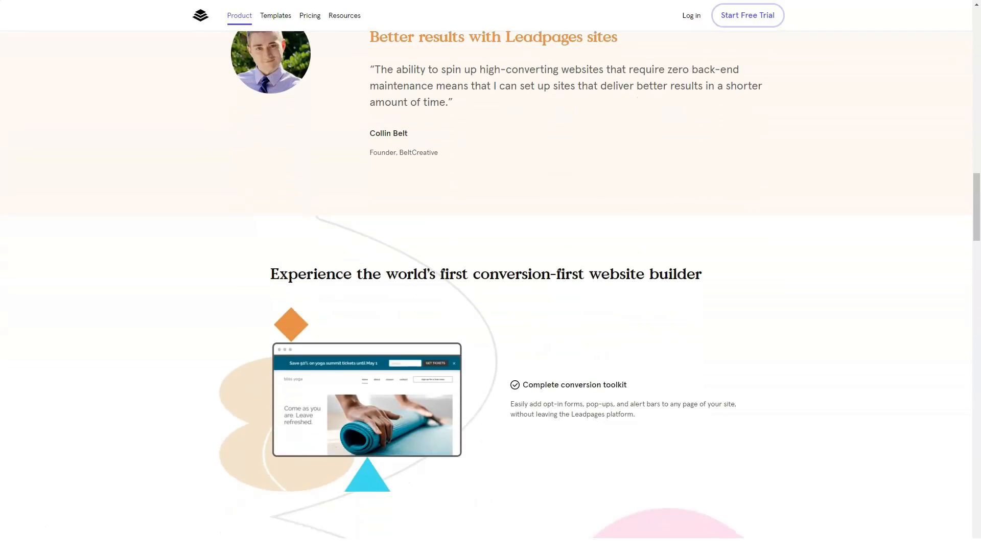
scroll("down", 3)
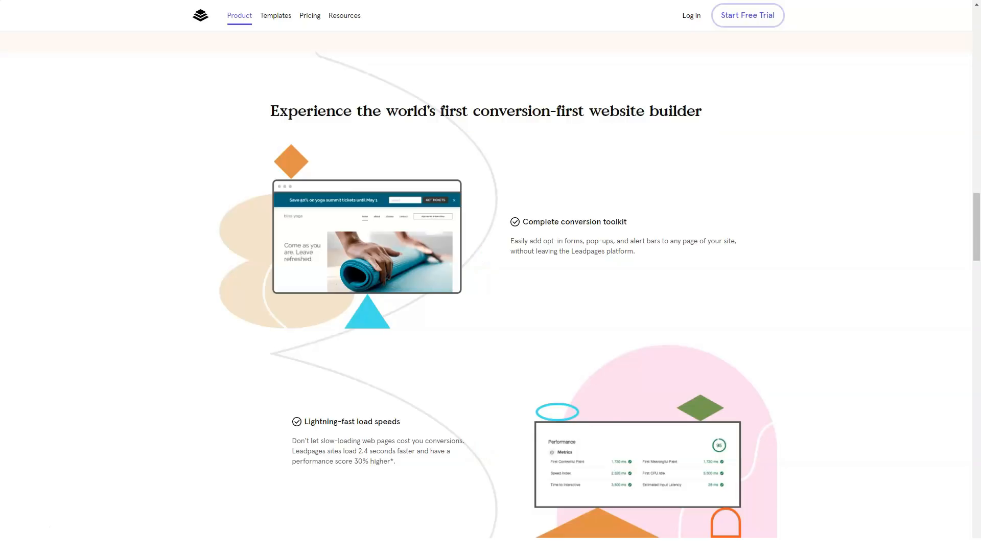
- Scroll through load-speed, mobile-responsive, analytics and built-in SEO features to the customer success section
scroll("down", 3)
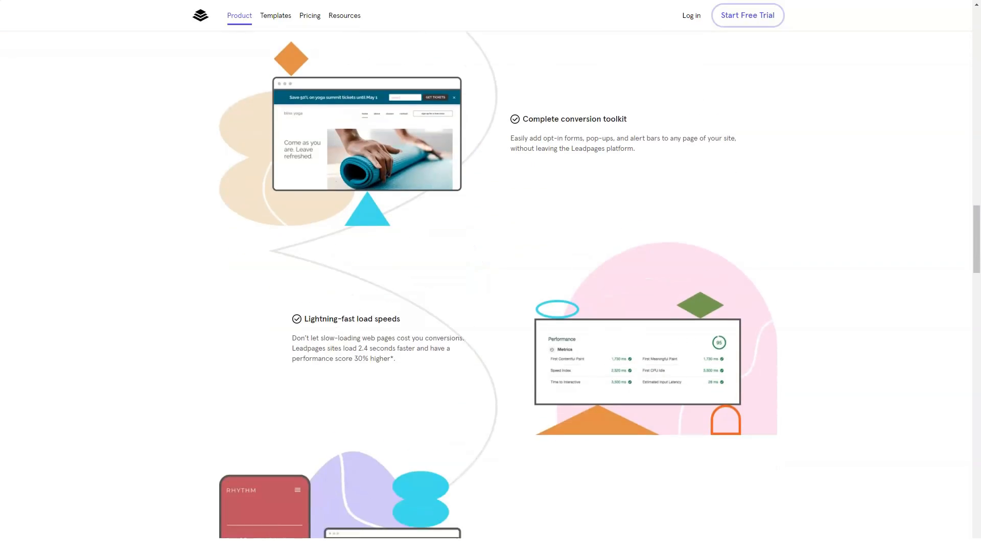
scroll("down", 3)
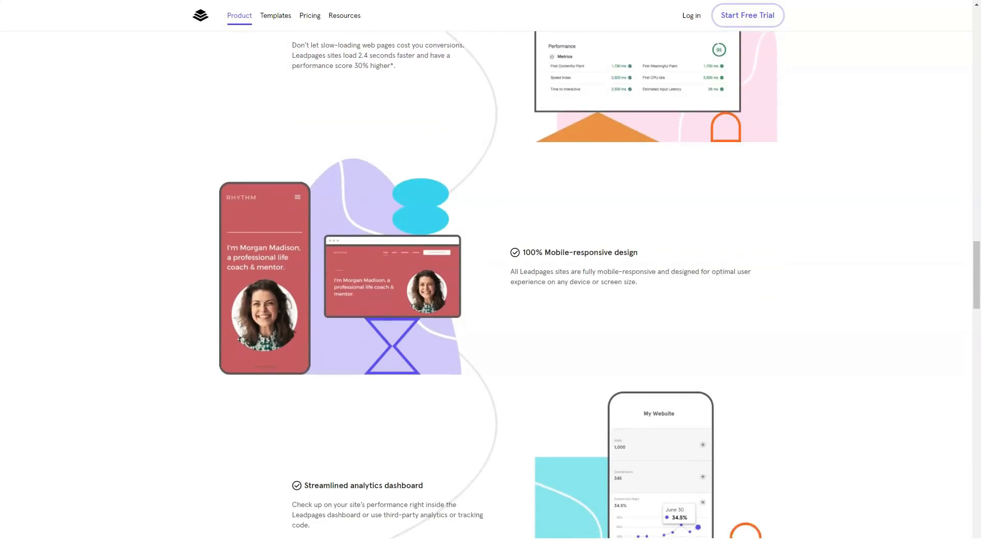
scroll("down", 3)
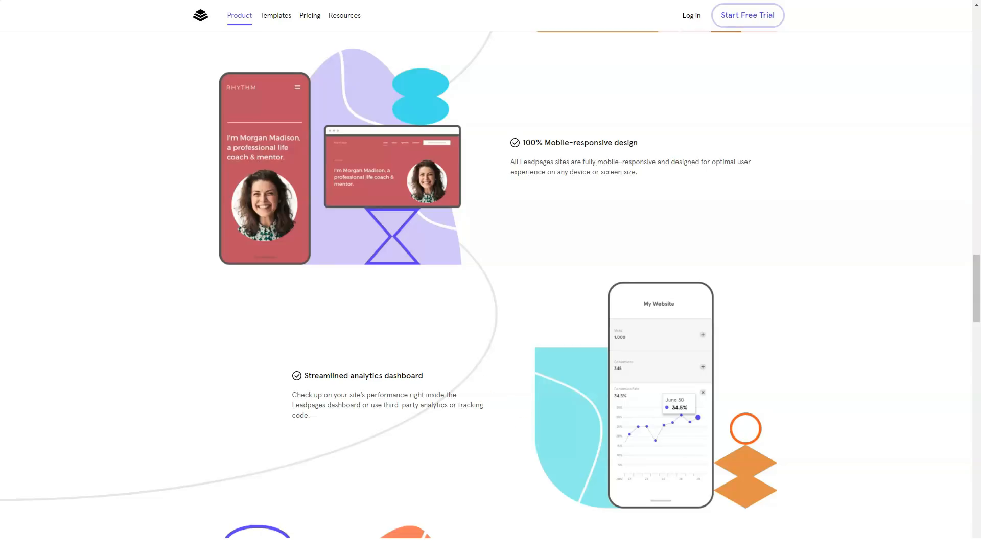
scroll("down", 3)
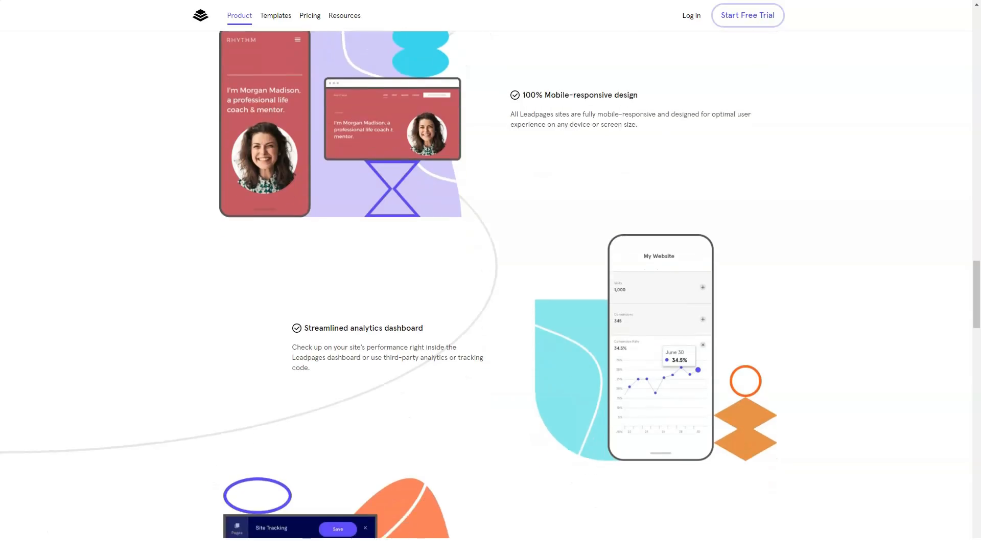
scroll("down", 3)
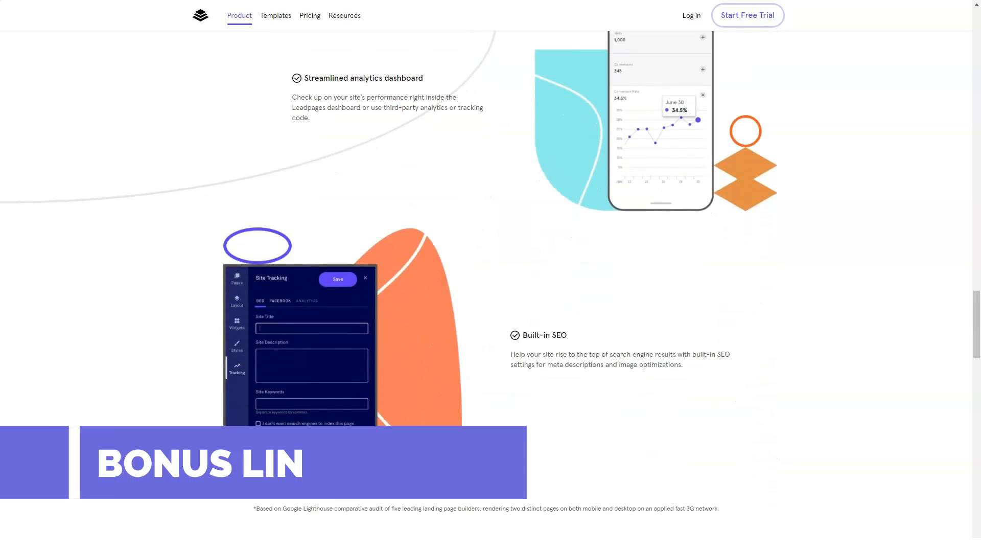
scroll("down", 3)
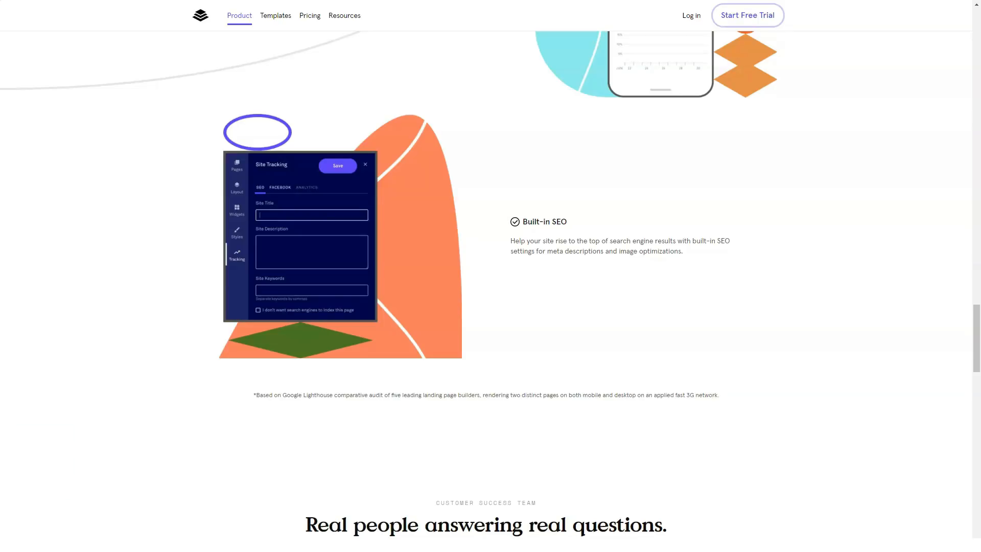
scroll("down", 3)
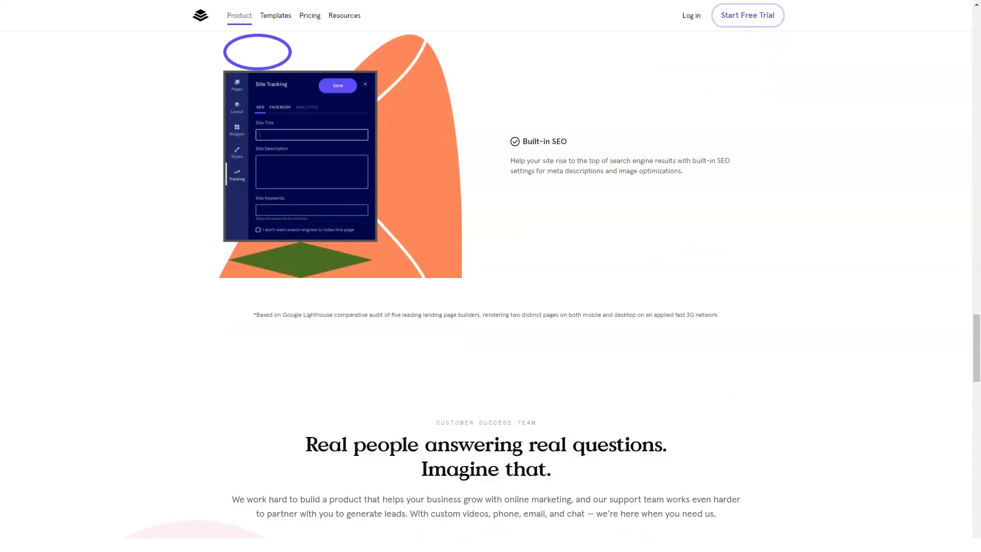
scroll("down", 3)
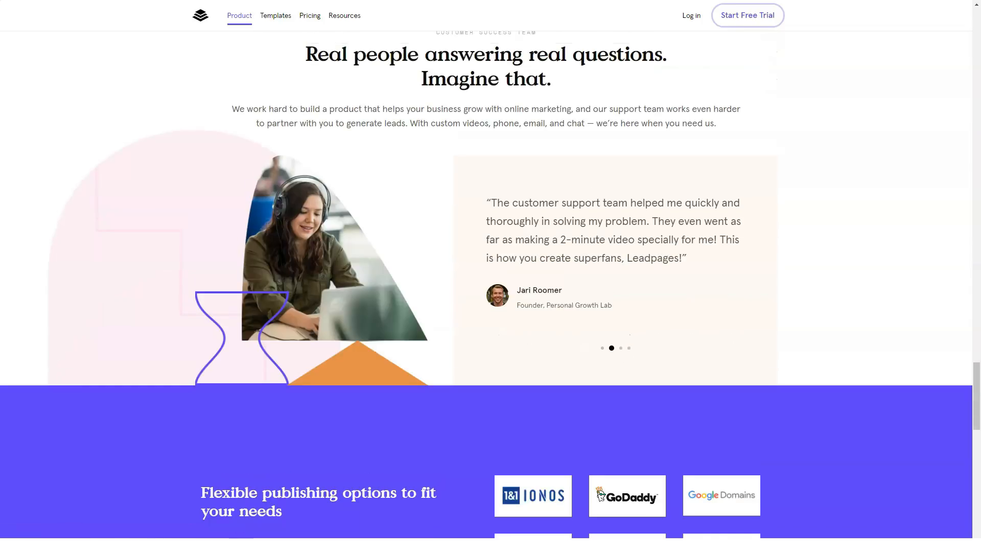
scroll("up", 3)
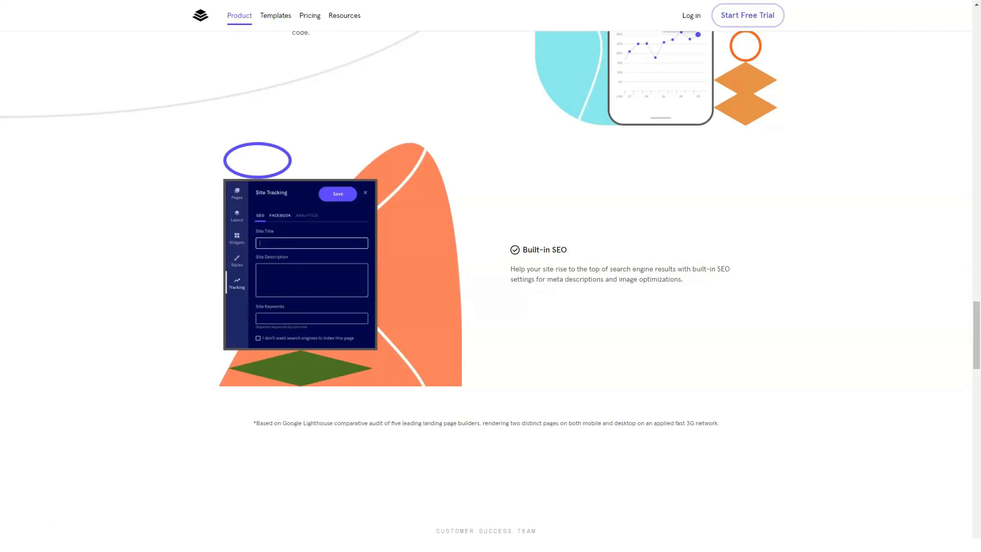
- Scroll to the support section and show the first customer-support testimonial in the carousel
scroll("down", 3)
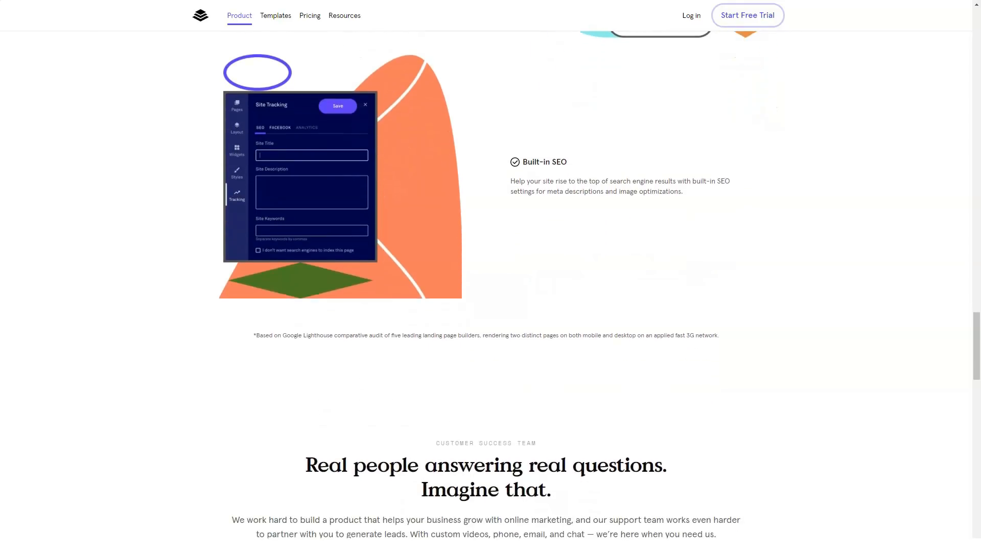
scroll("down", 3)
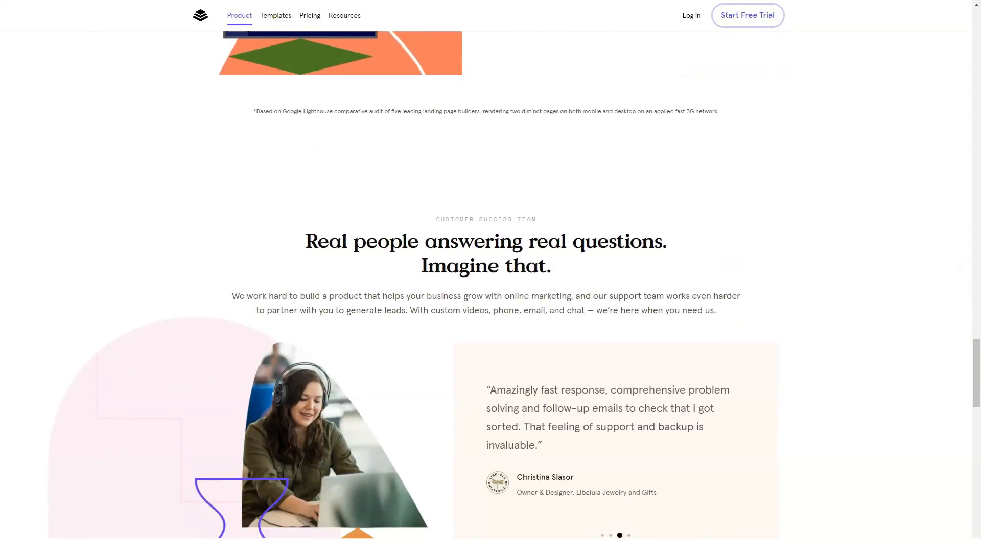
scroll("down", 3)
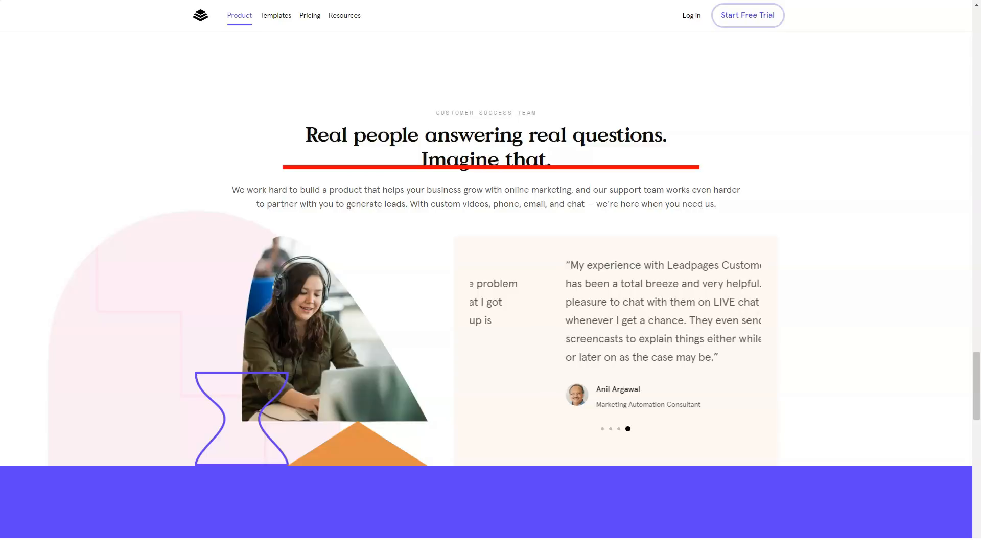
left_click(602, 428)
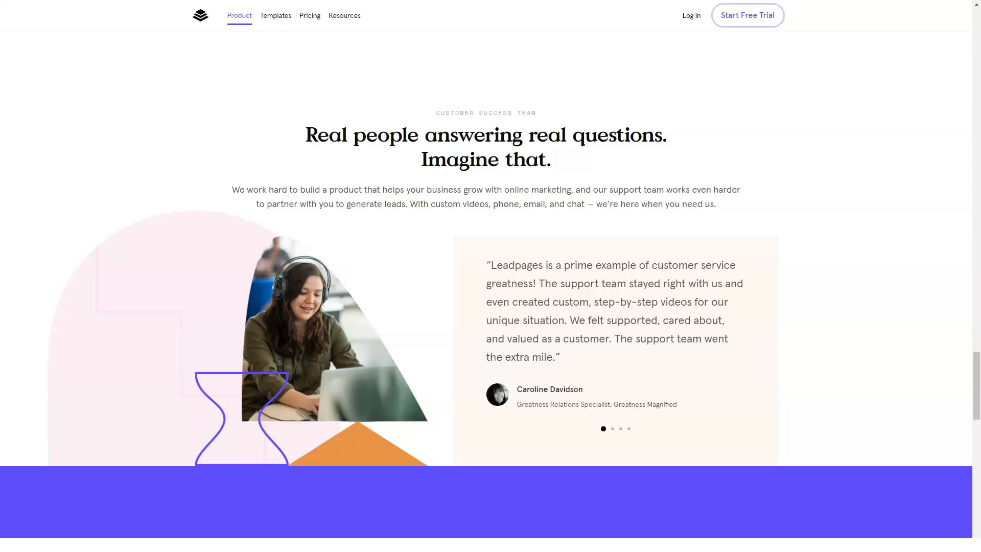
scroll("down", 3)
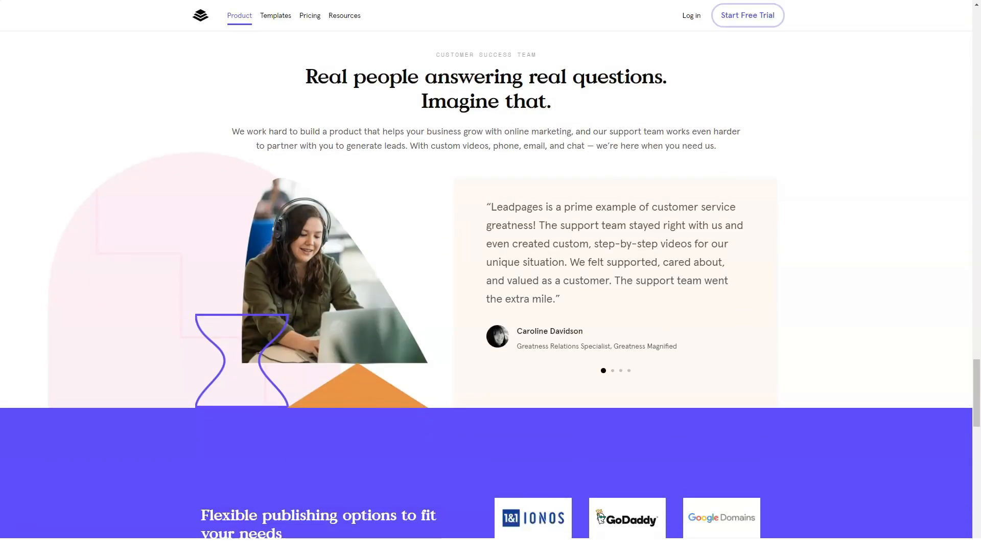